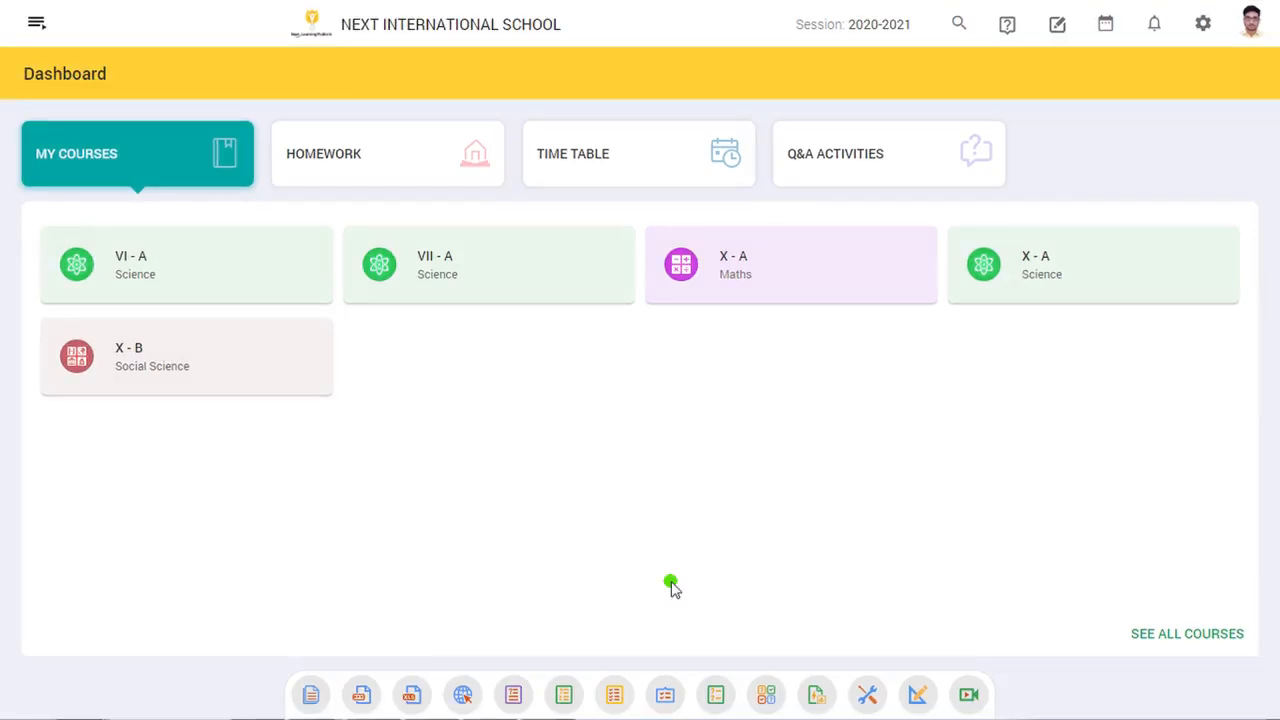
mouse_move(810, 383)
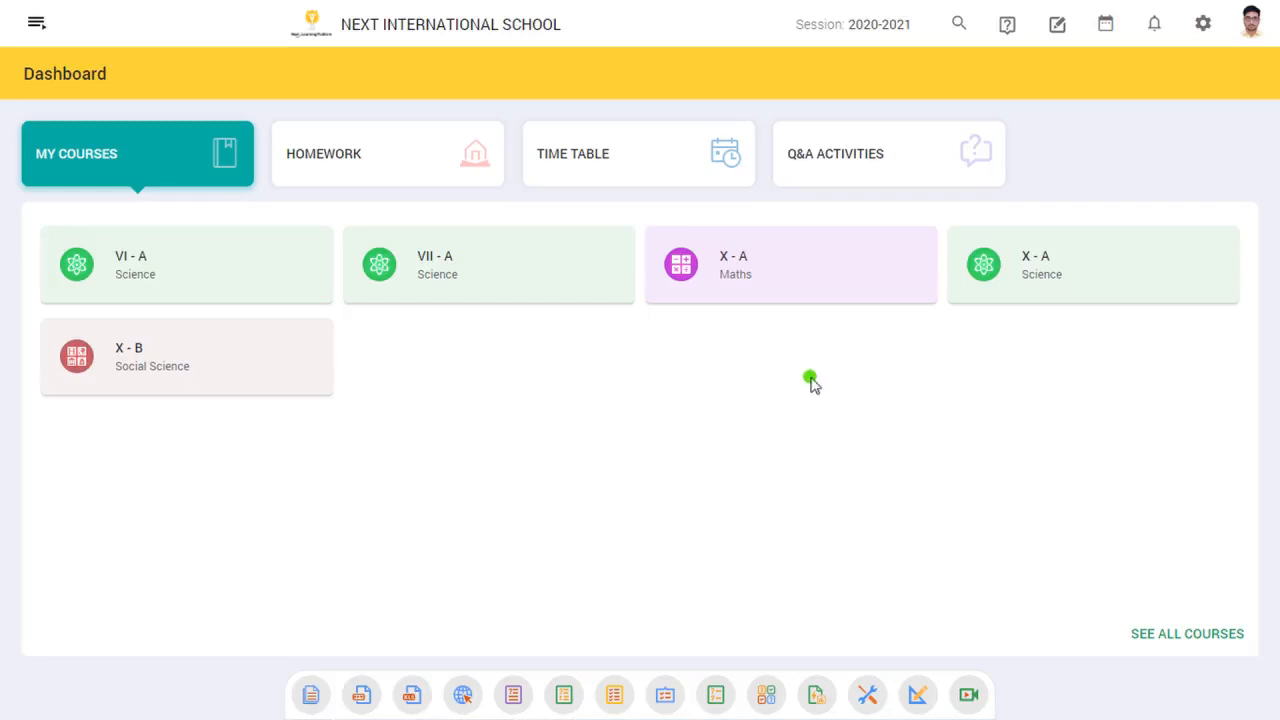
Open the X-A Science course and expand its Life Processes chapter
left_click(1093, 264)
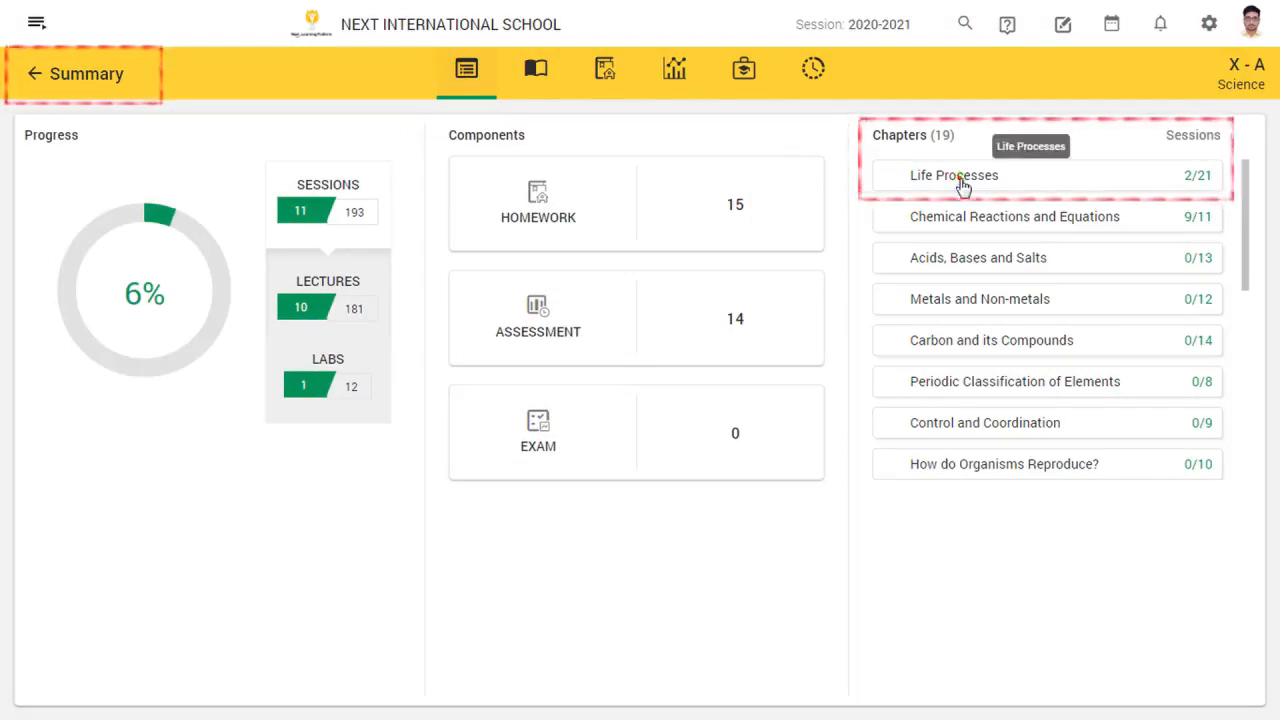
left_click(953, 175)
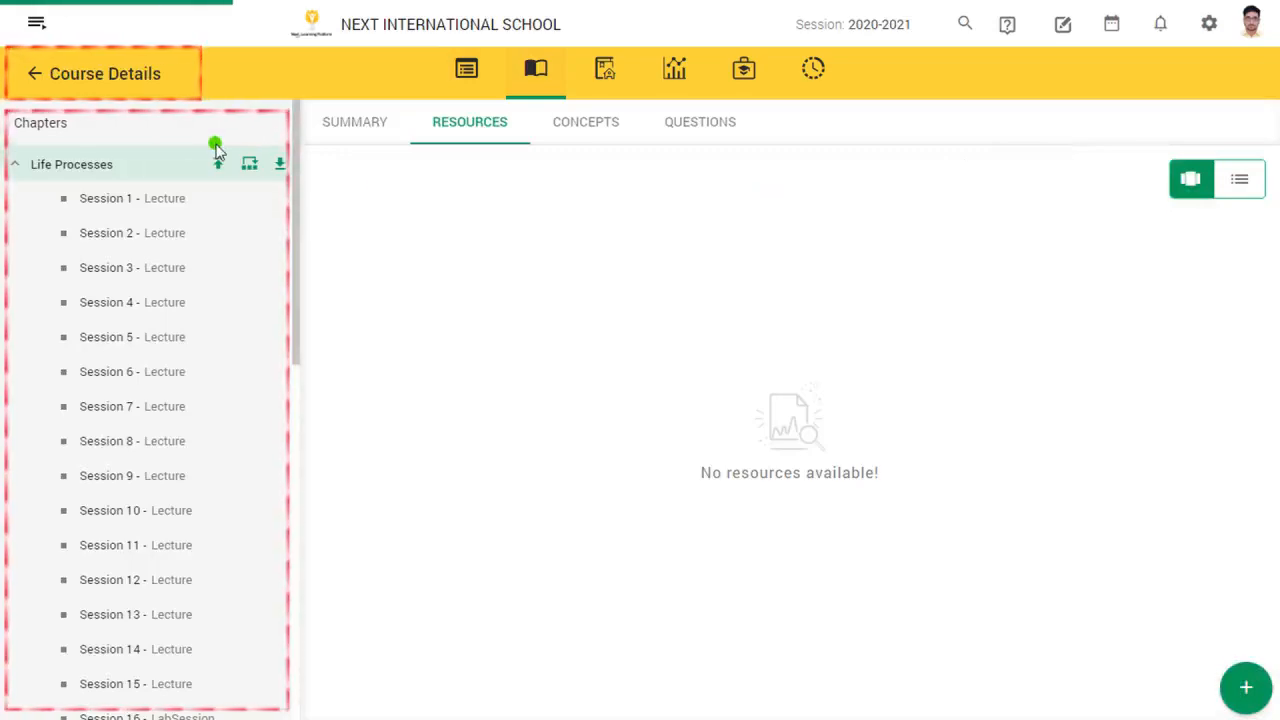
Open Life Processes Session 1 and show its homework resources
left_click(132, 198)
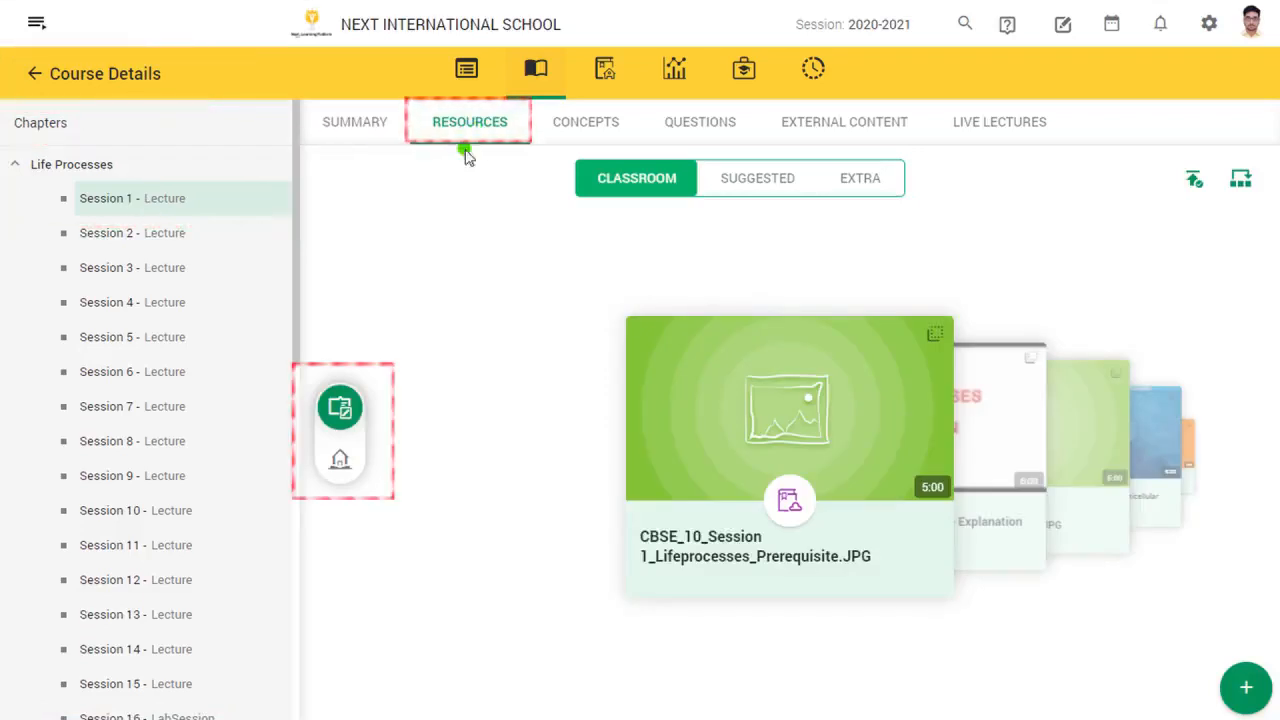
mouse_move(339, 461)
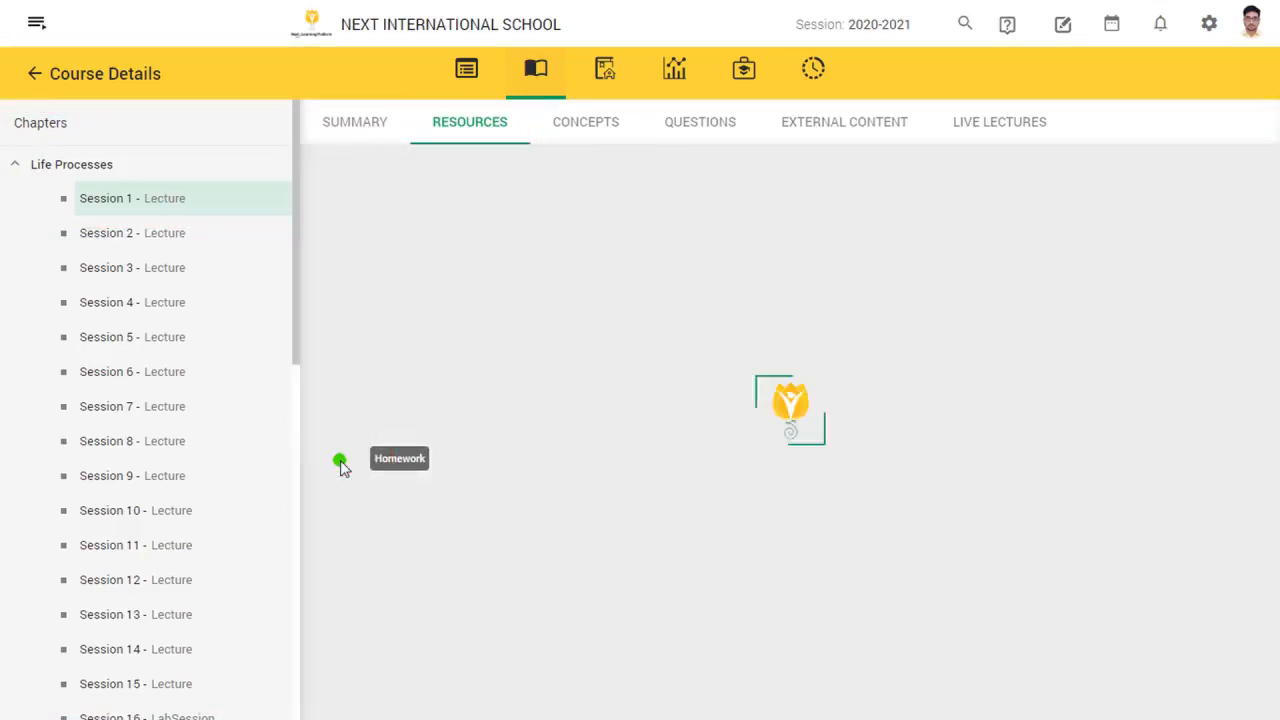
left_click(340, 461)
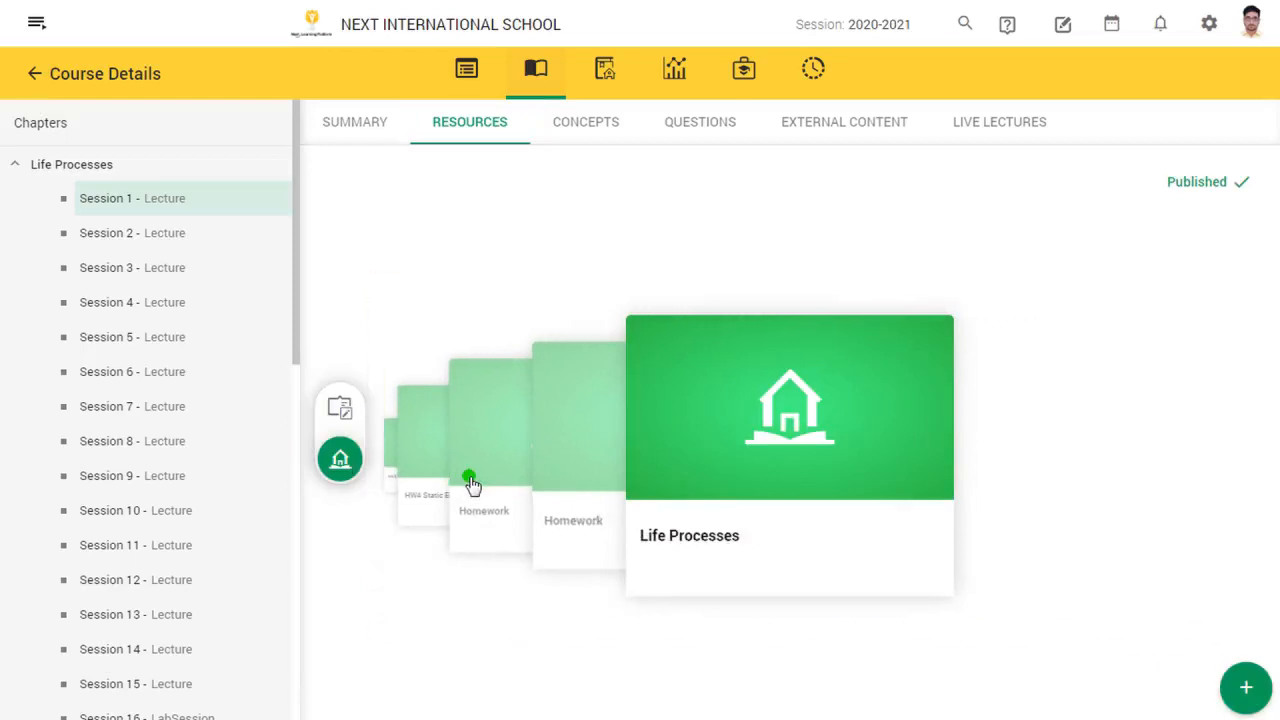
mouse_move(1130, 607)
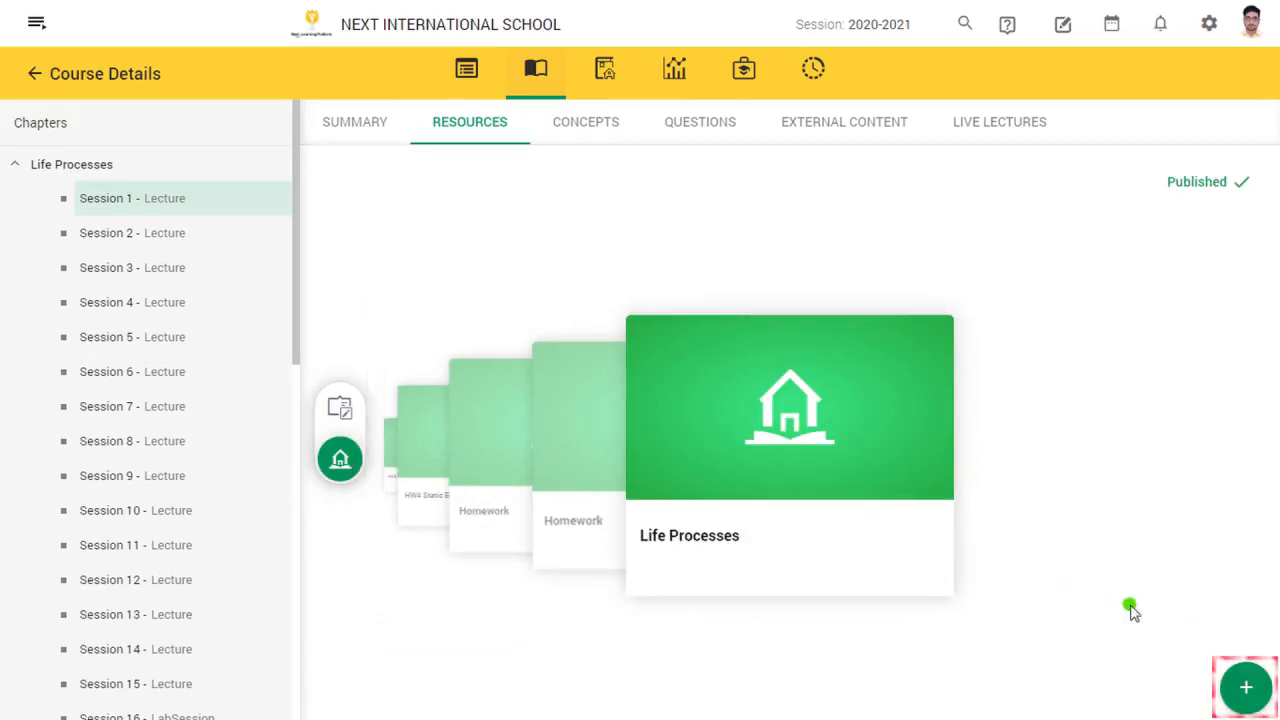
mouse_move(1246, 687)
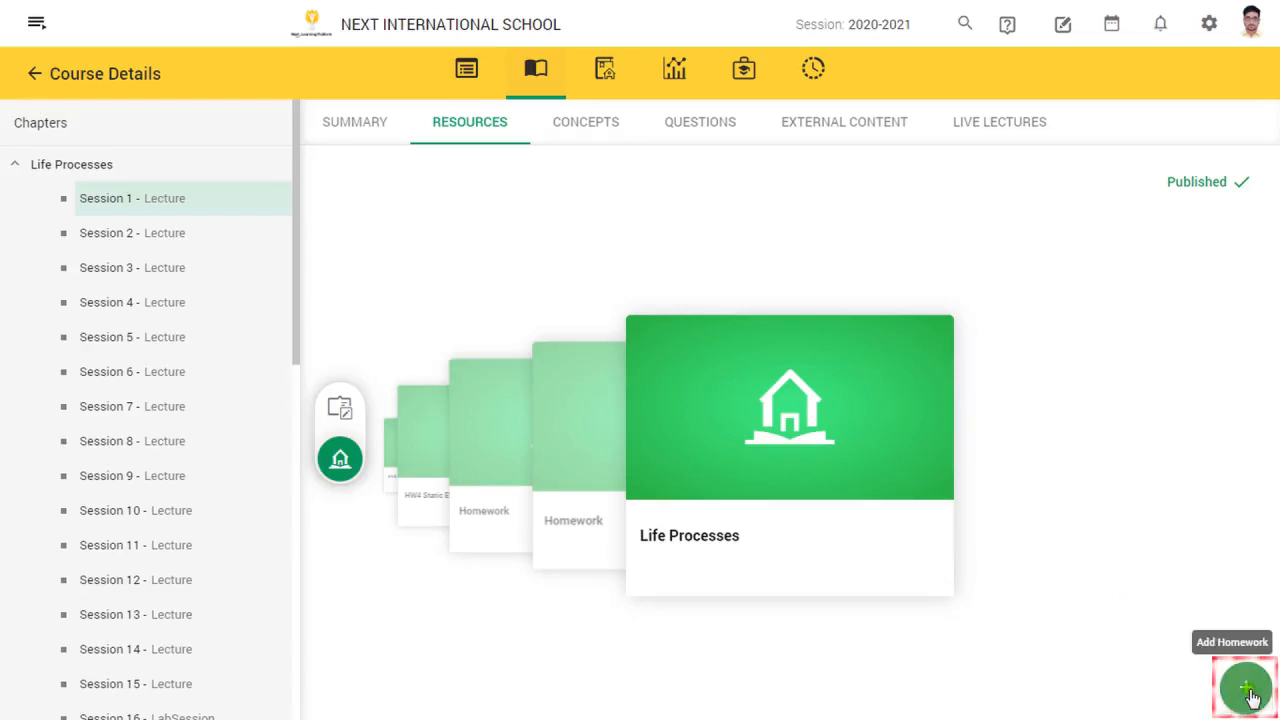
Start a homework titled 'New Homework' and review its learning outcome section
left_click(1245, 690)
type("N")
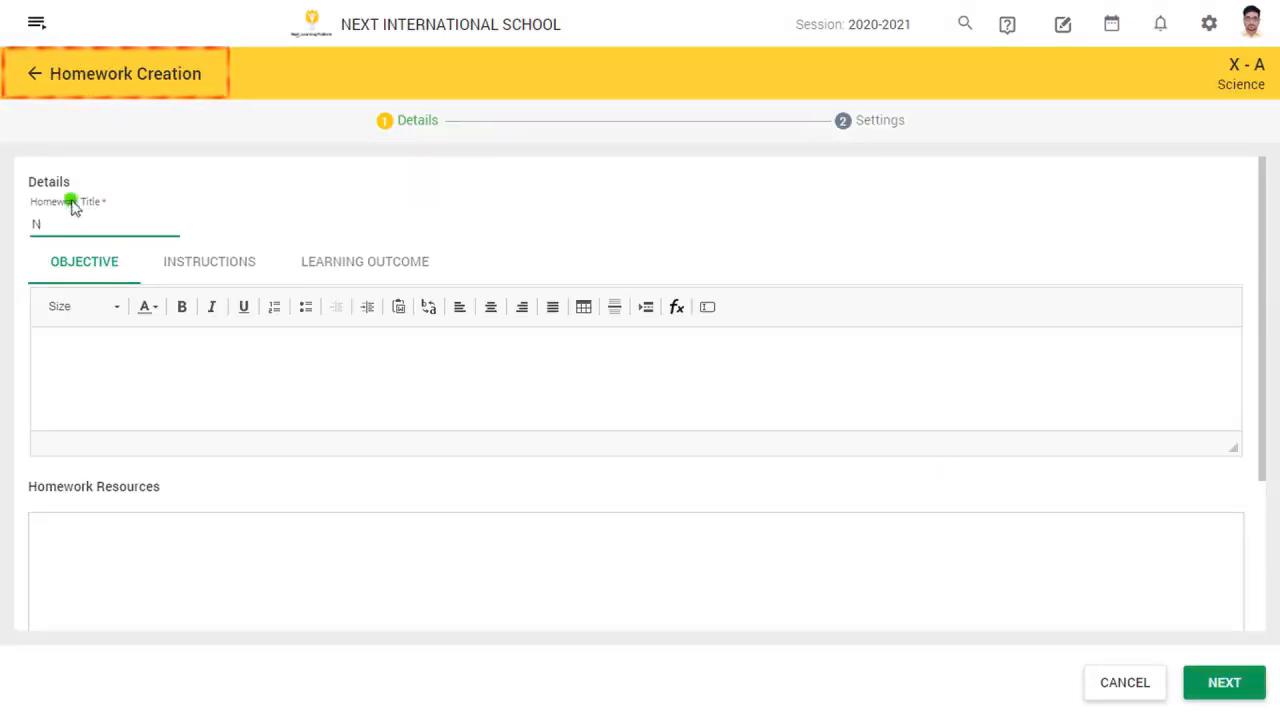
type("ew Homework")
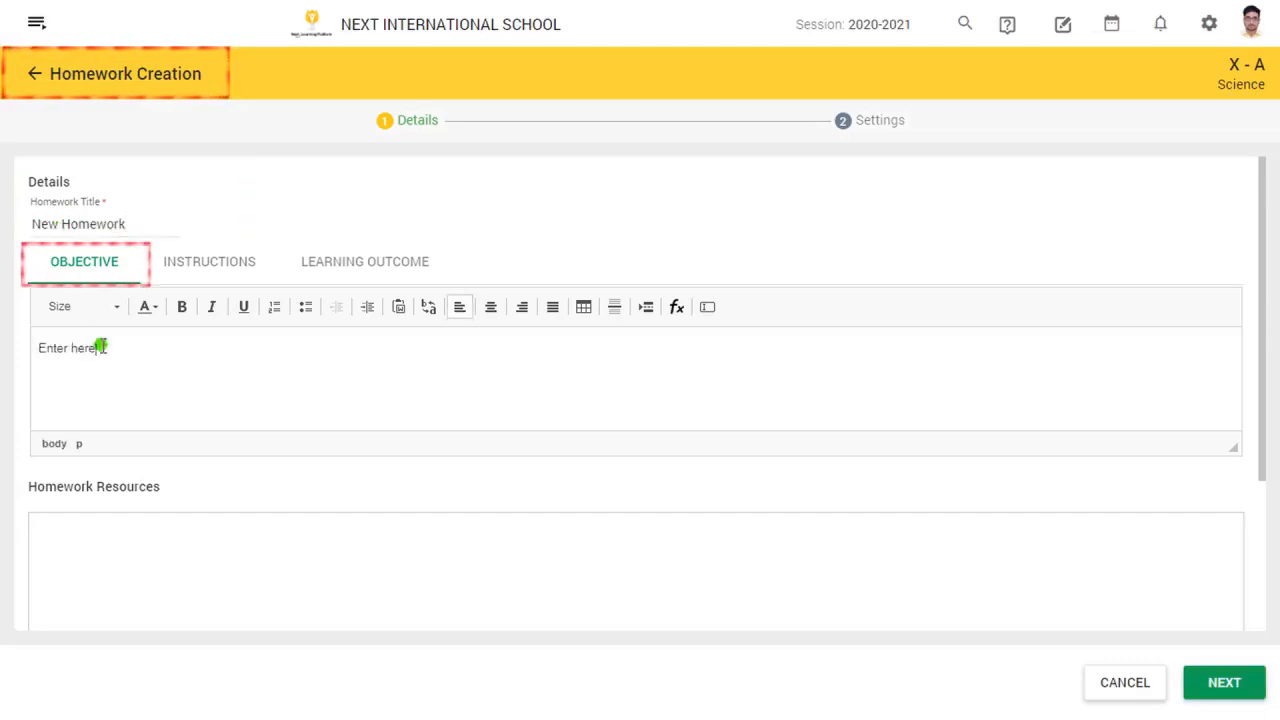
left_click(364, 261)
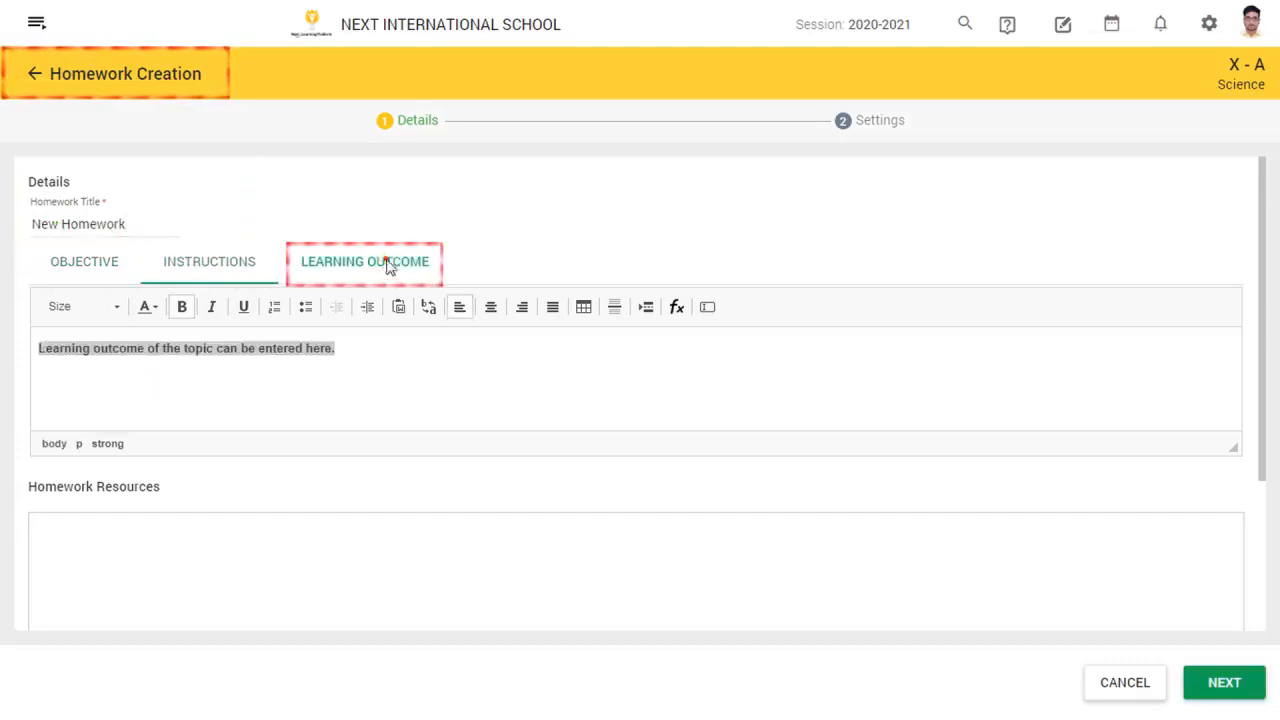
left_click(364, 261)
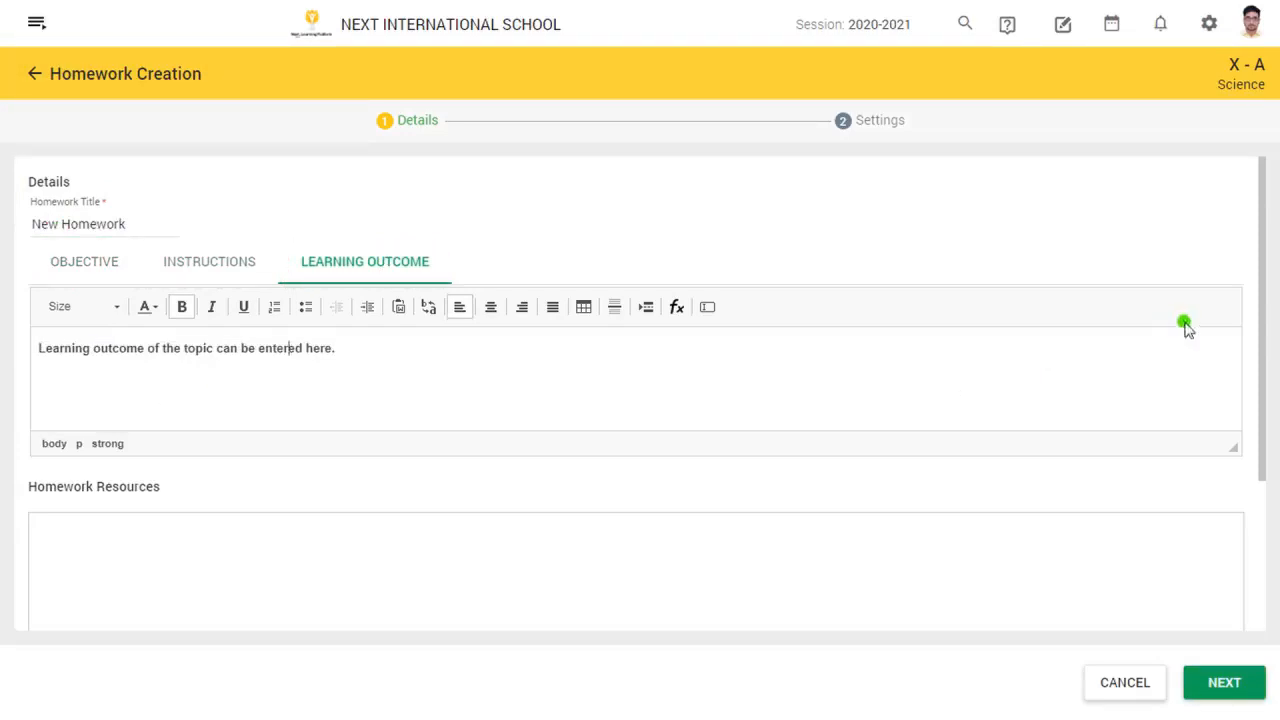
scroll("down", 3)
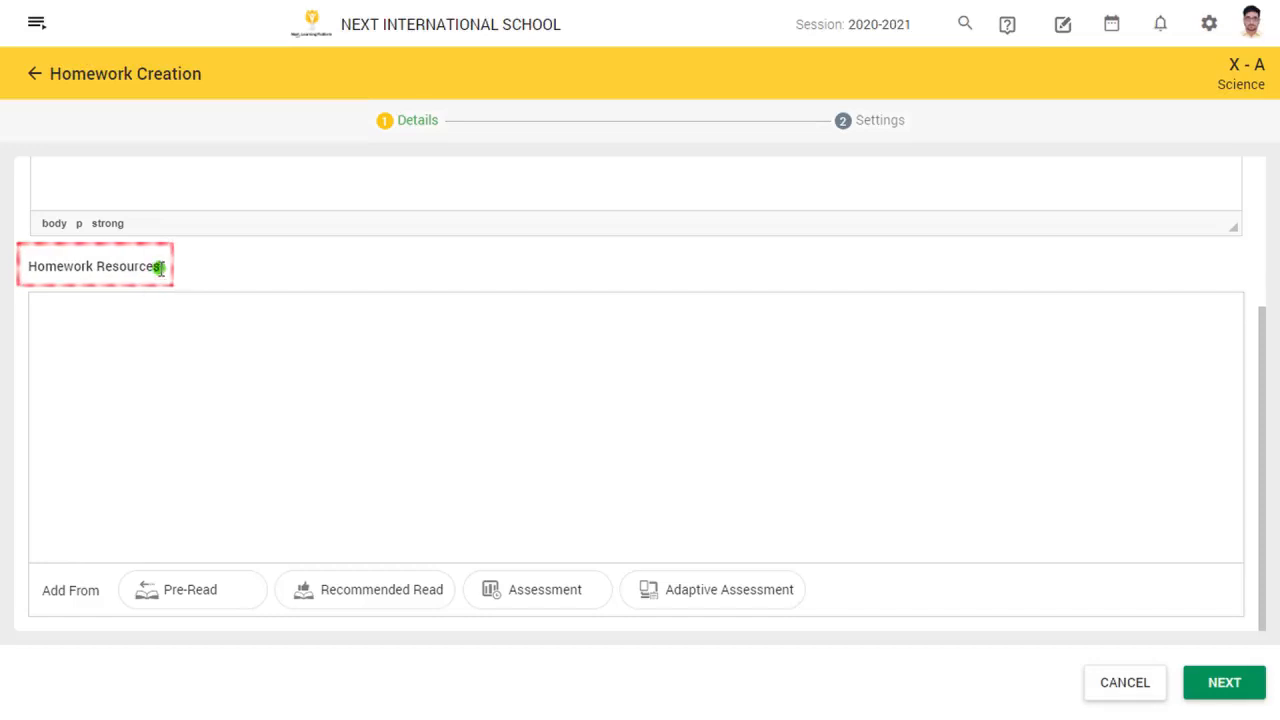
triple_click(96, 266)
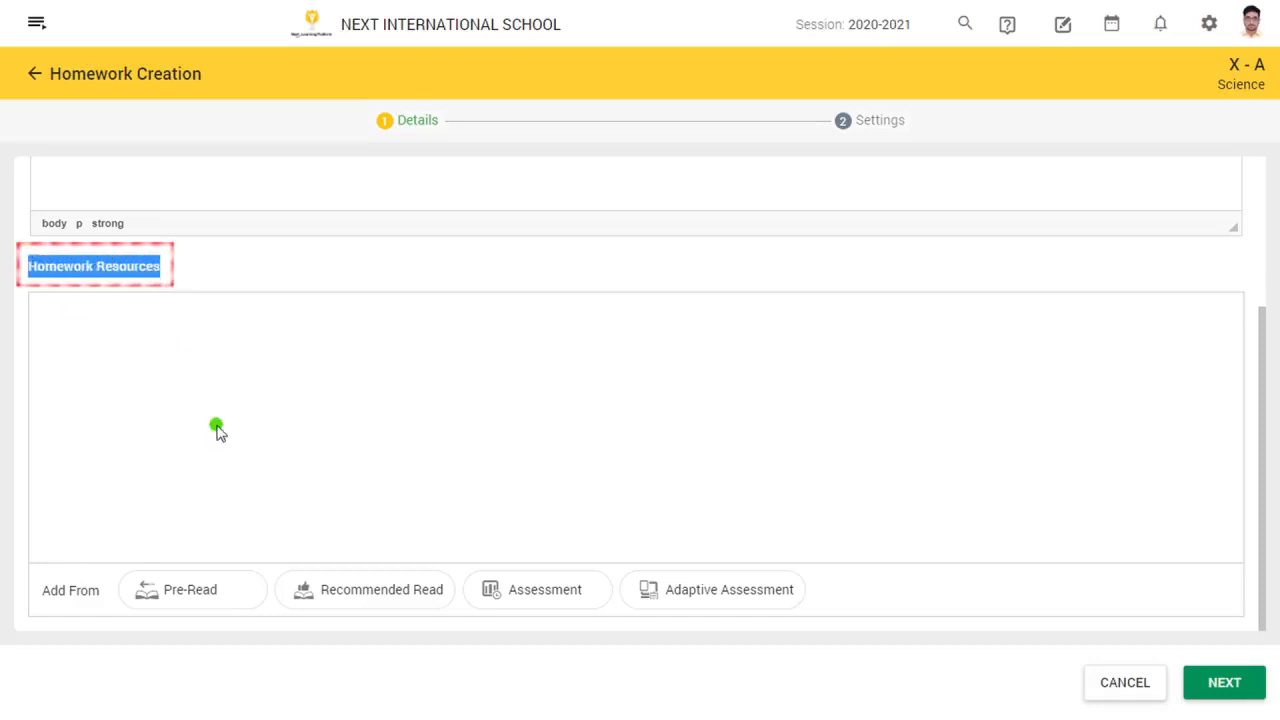
mouse_move(217, 488)
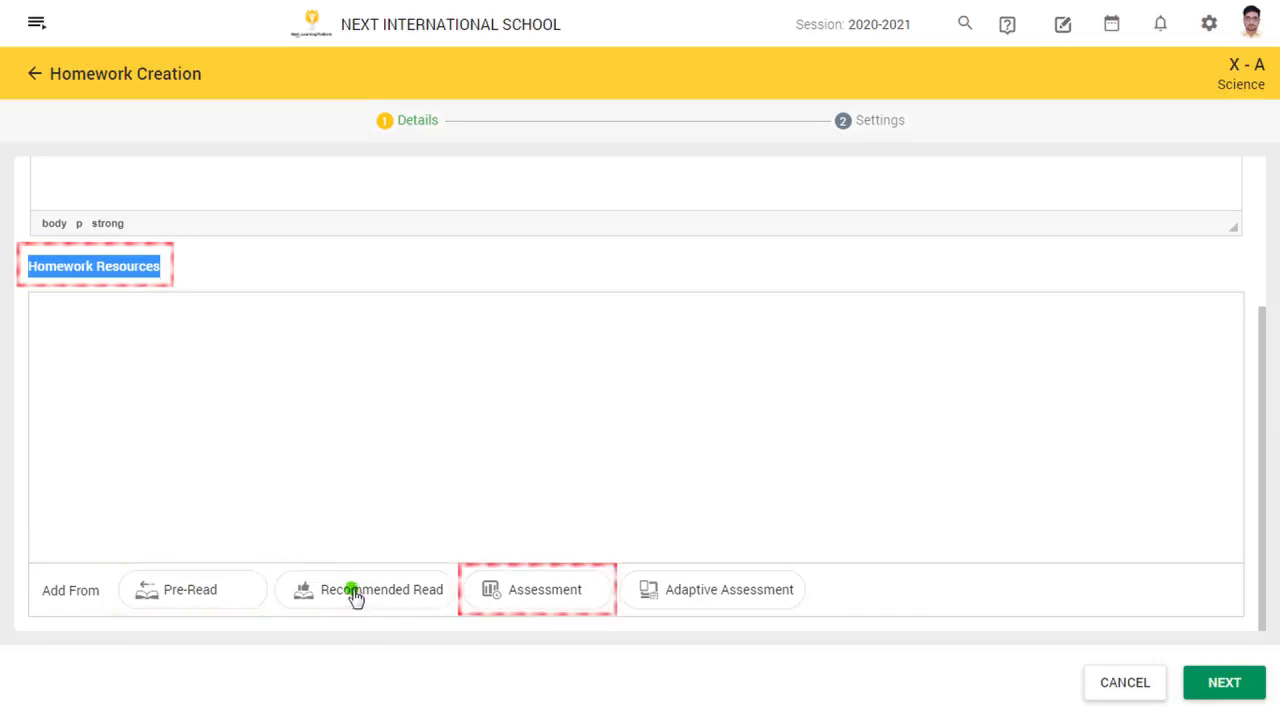
mouse_move(655, 589)
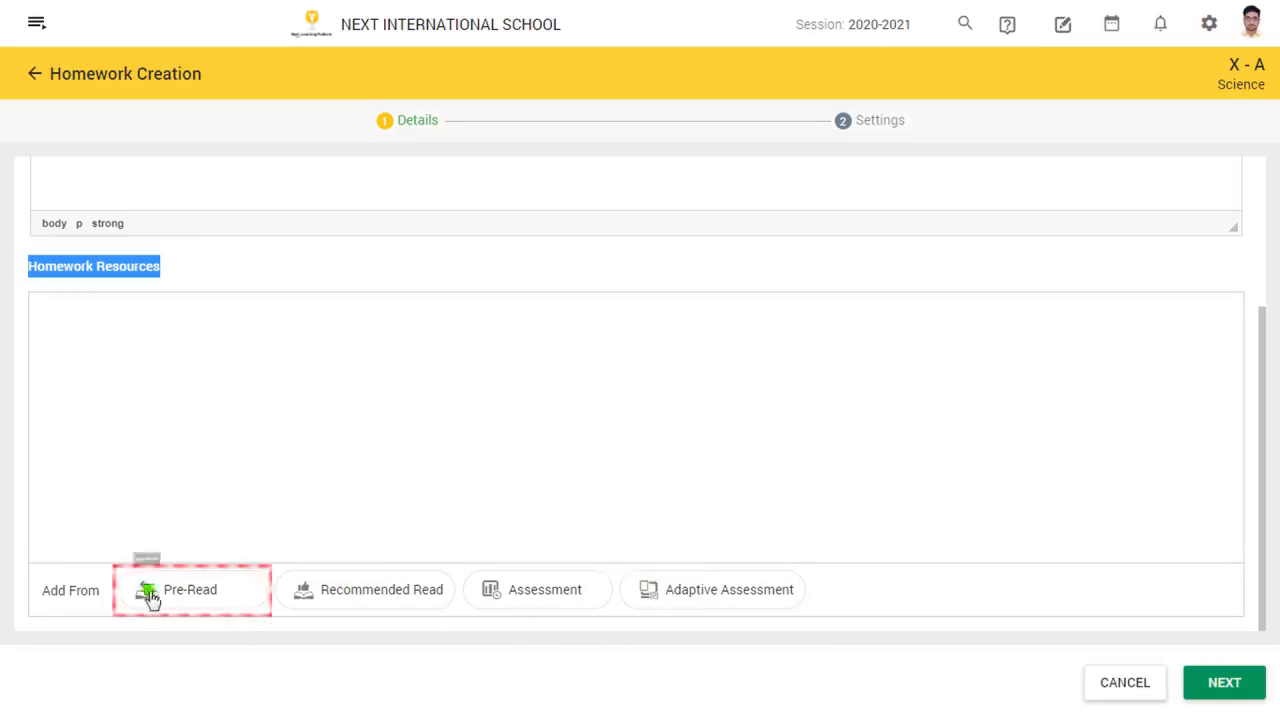
Add the Saponification explanation video from the Next Education video library as a pre-read
left_click(190, 589)
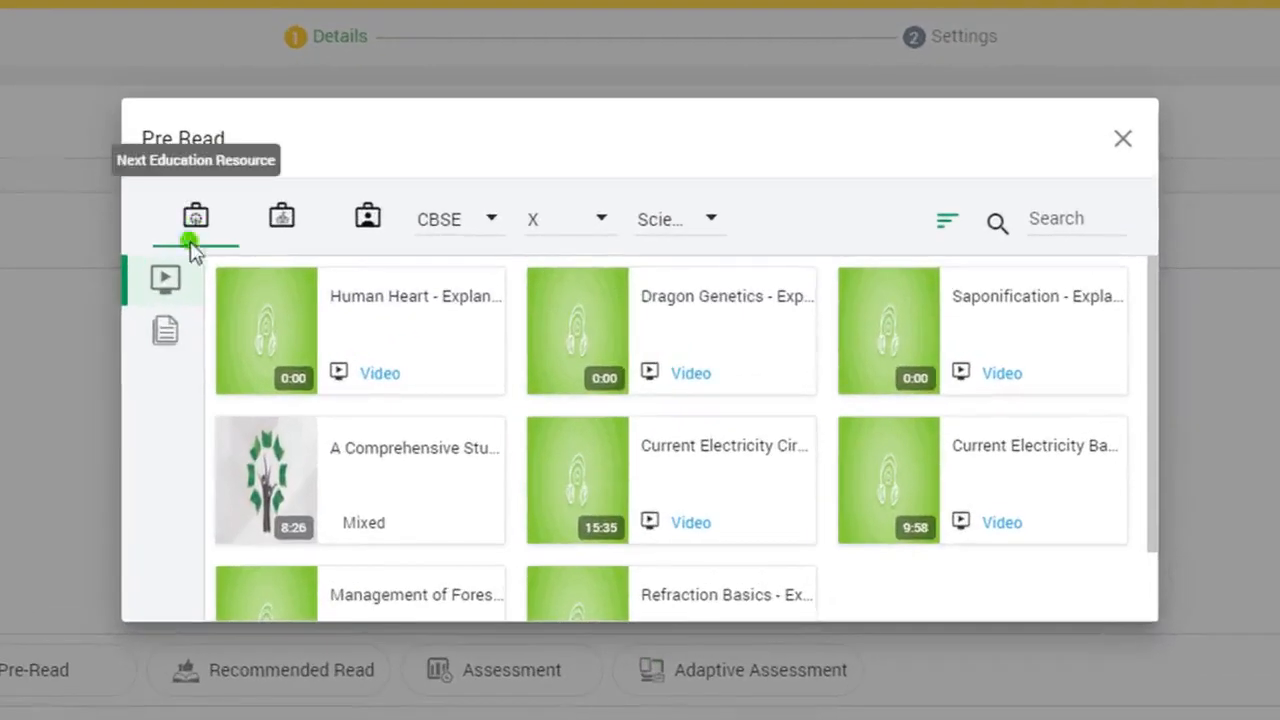
left_click(165, 278)
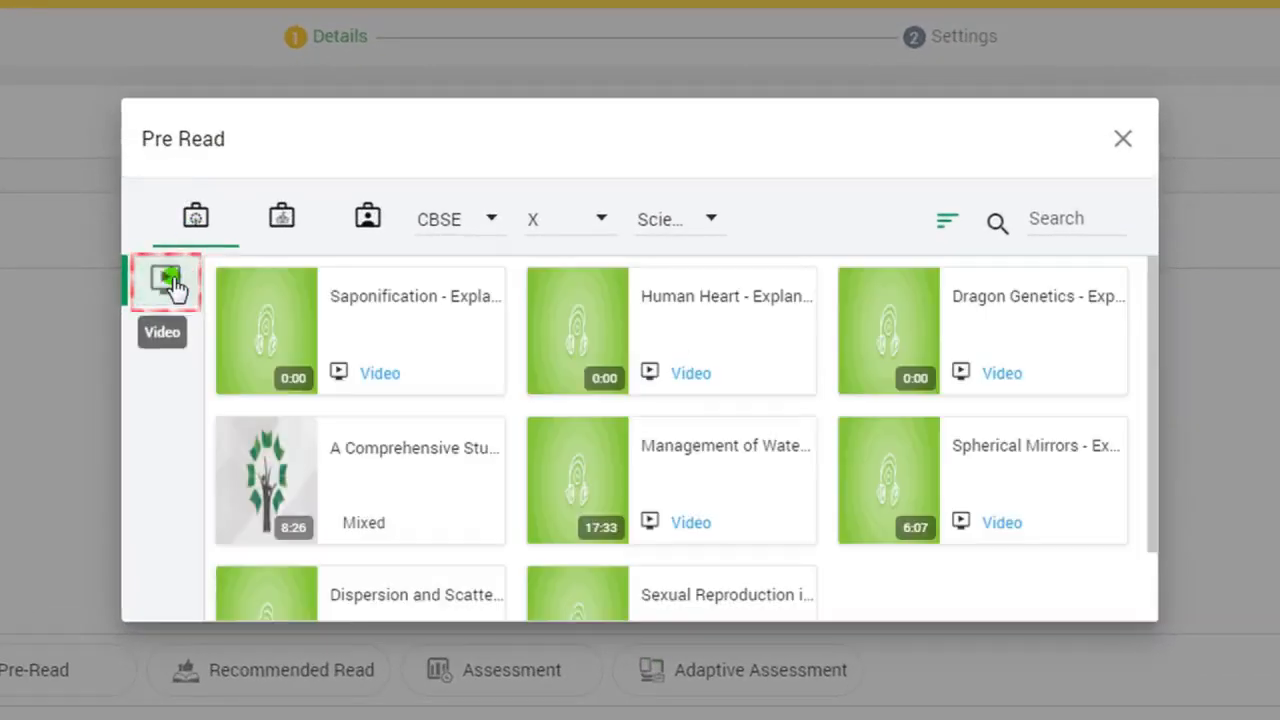
left_click(165, 332)
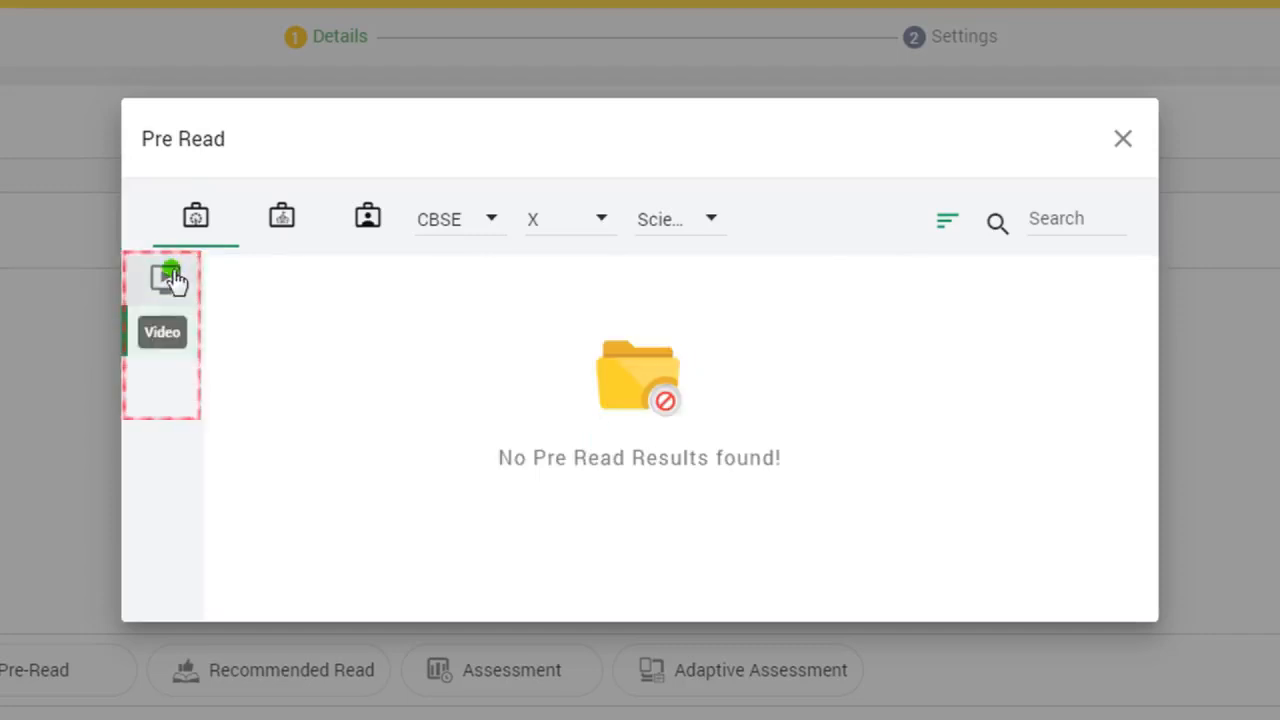
left_click(162, 278)
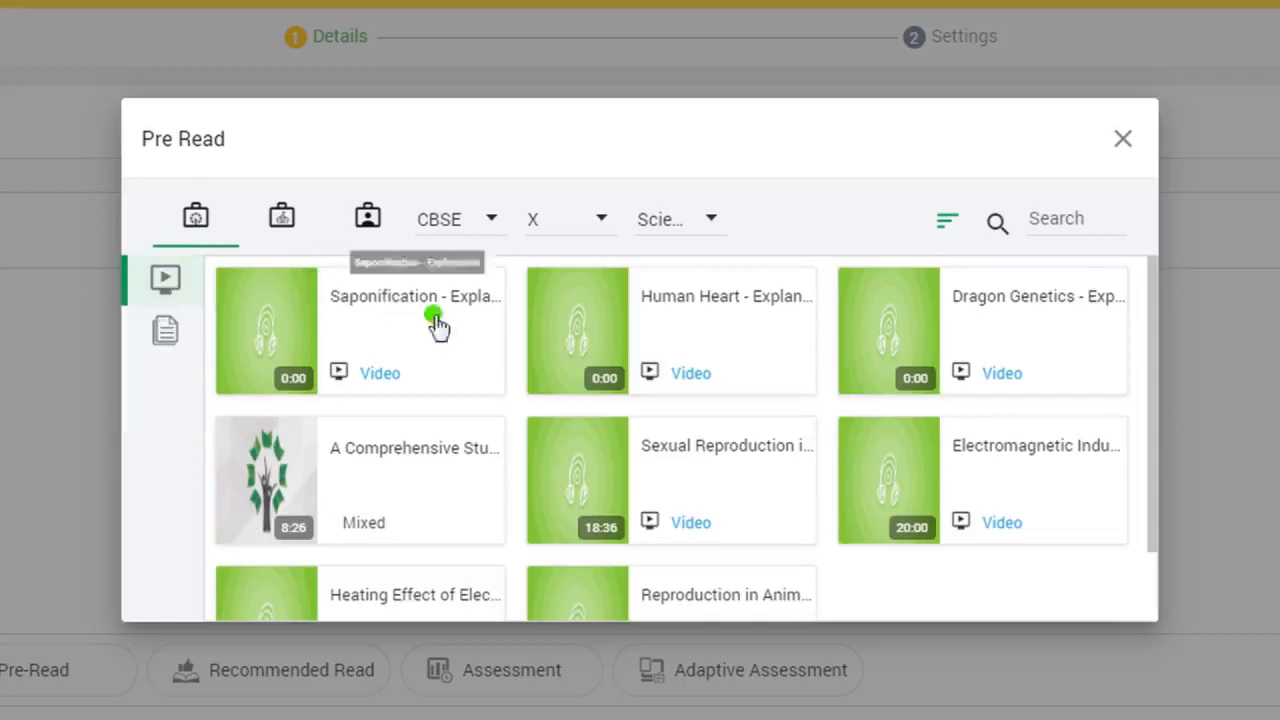
left_click(414, 330)
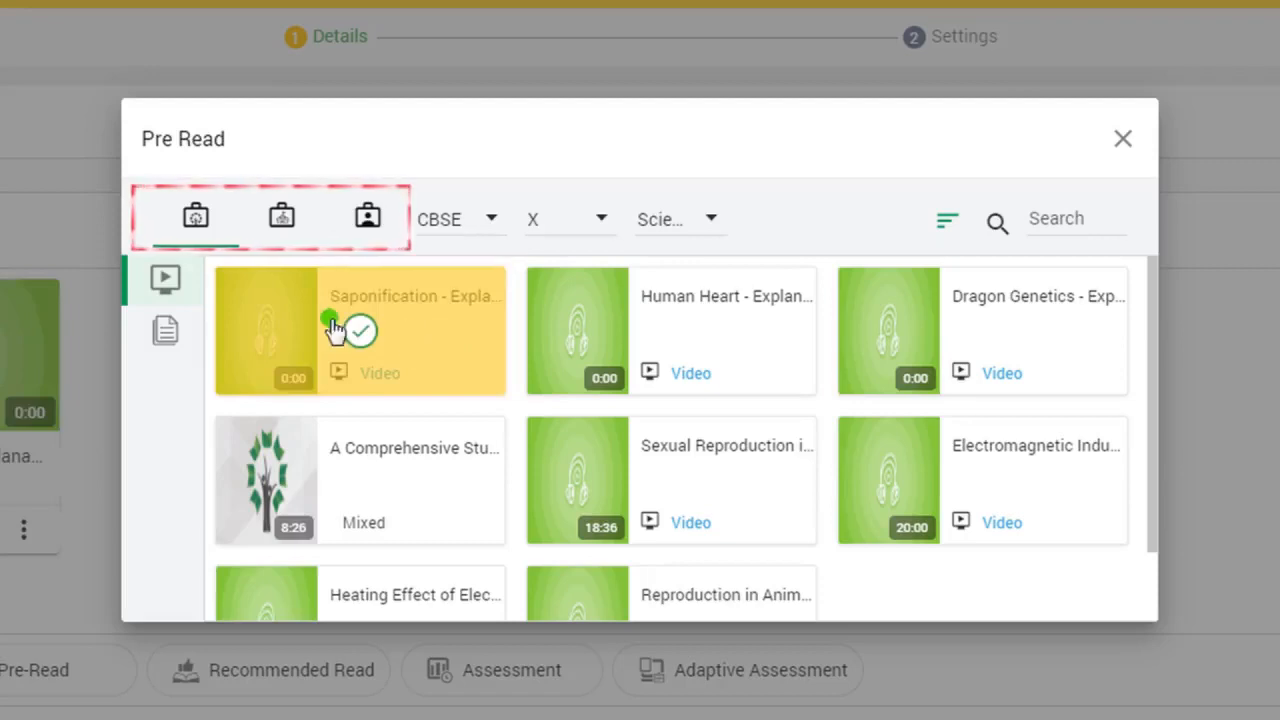
mouse_move(195, 217)
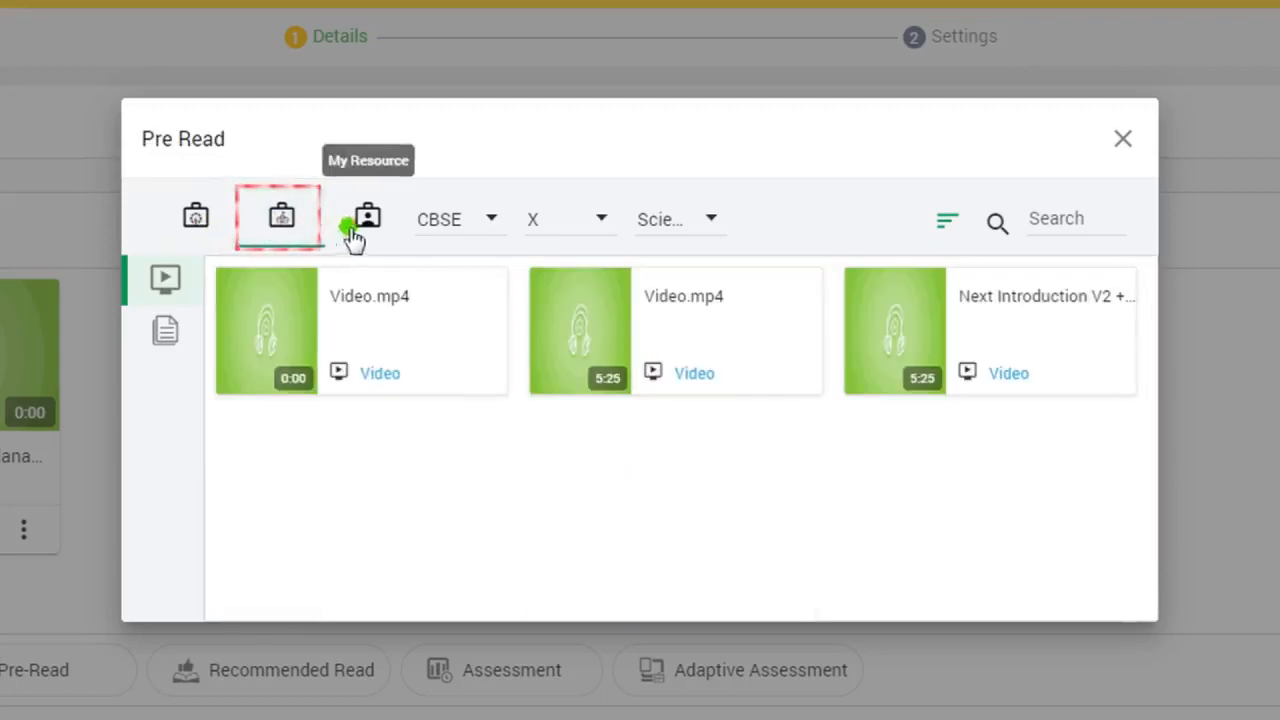
Search My Resource for 'Video' under grade and subject filters, adding Video.mp4 and Human Eye
left_click(367, 217)
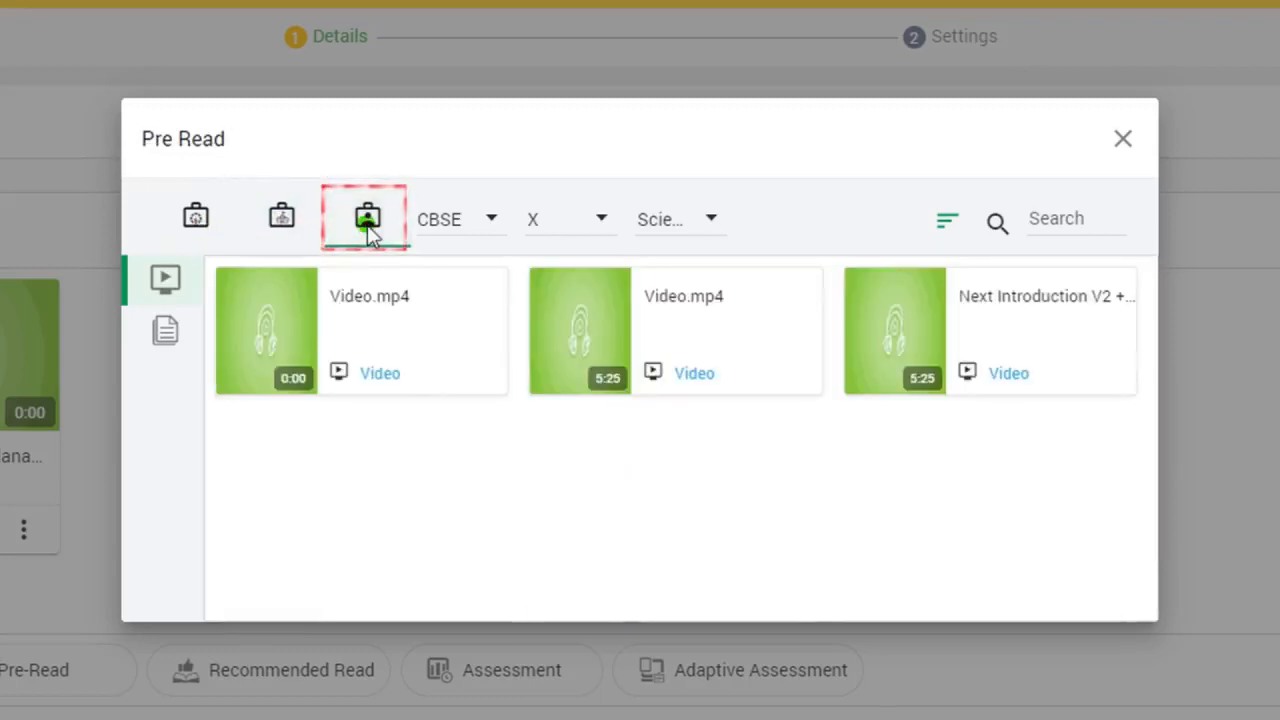
left_click(366, 216)
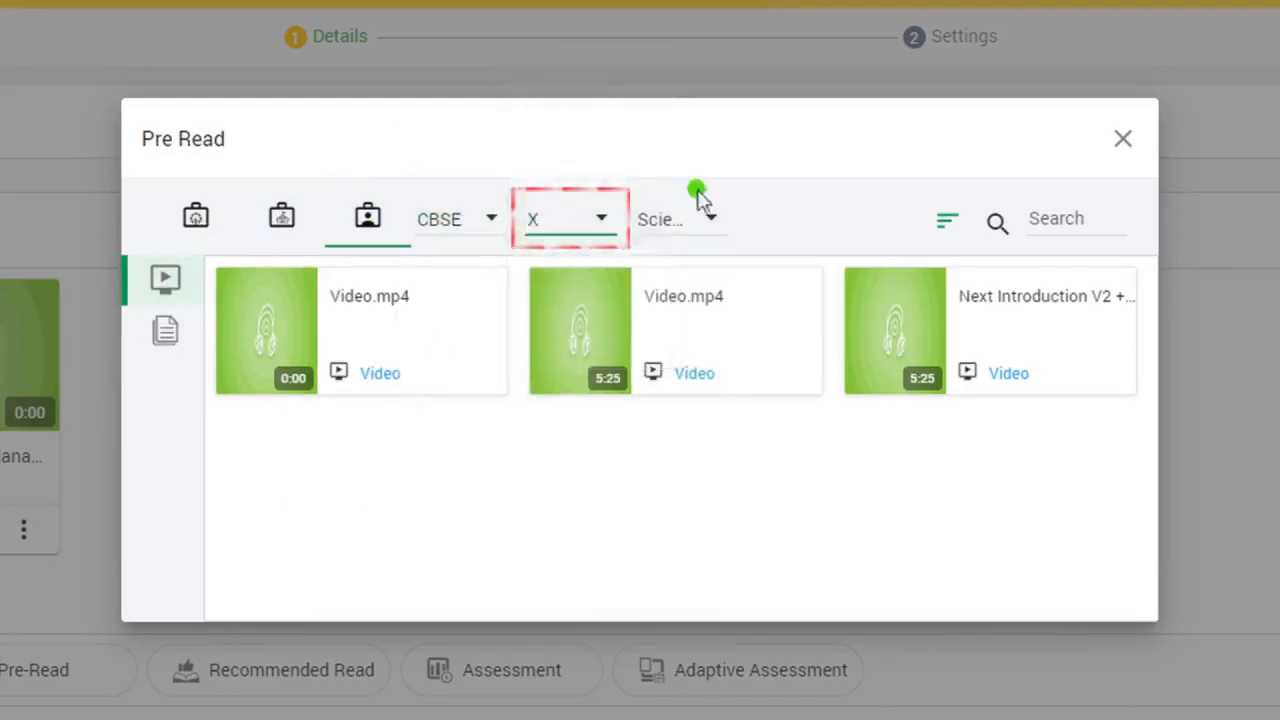
left_click(680, 219)
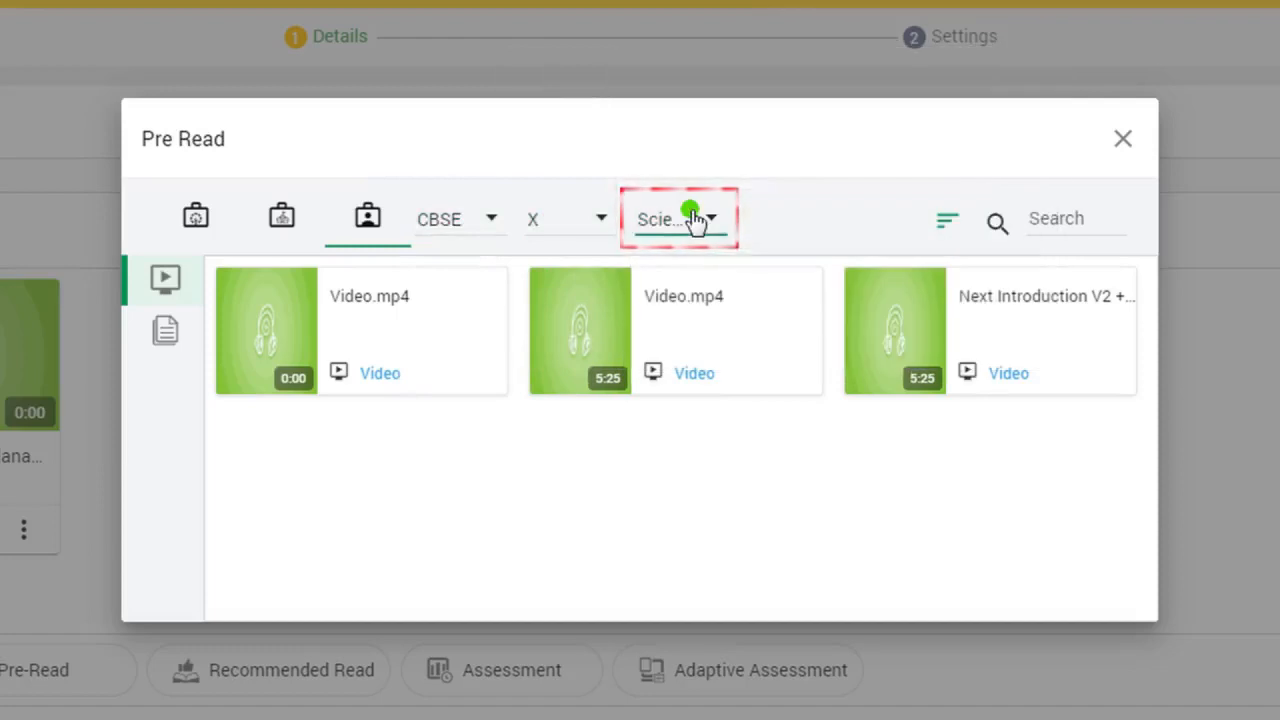
left_click(1075, 218)
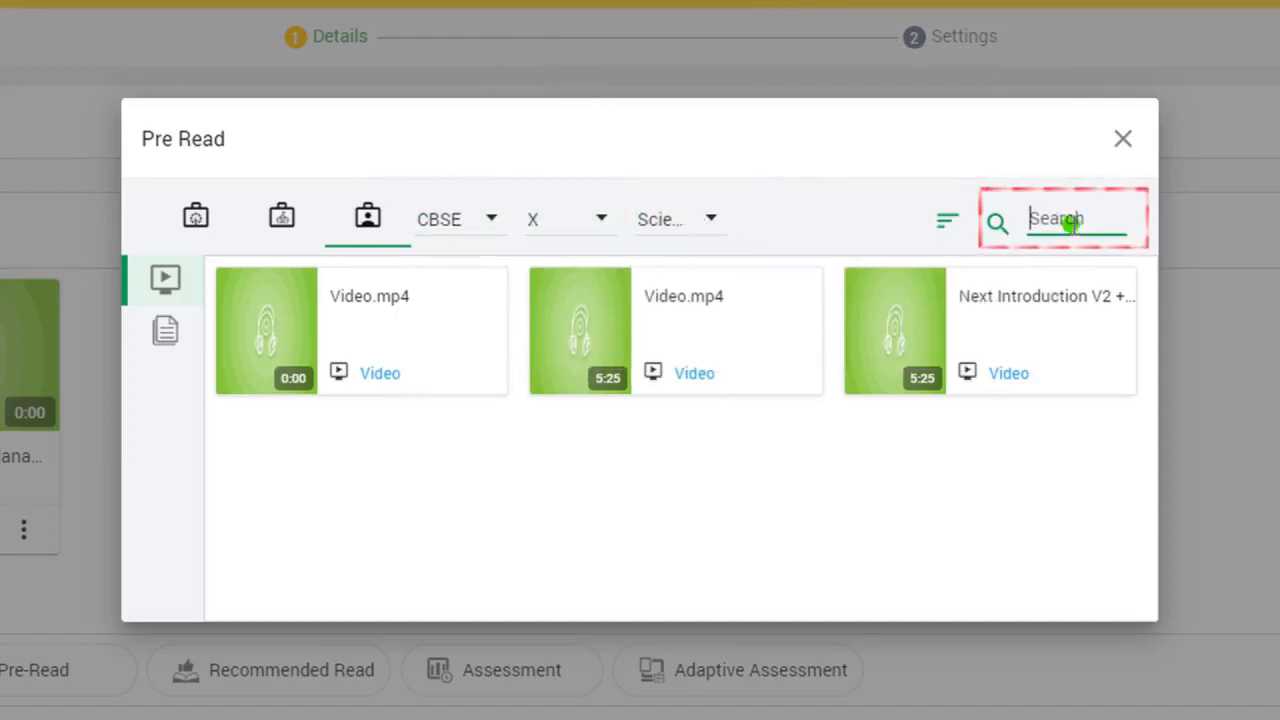
type("Video")
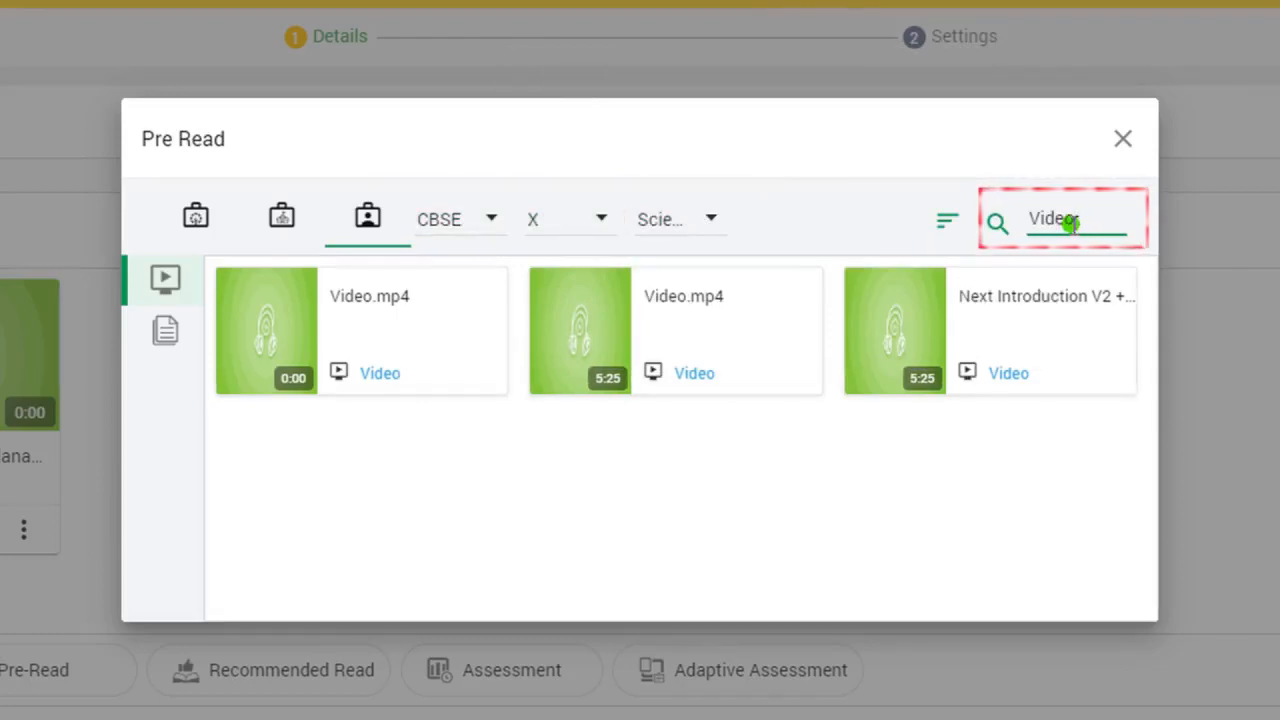
type("Video")
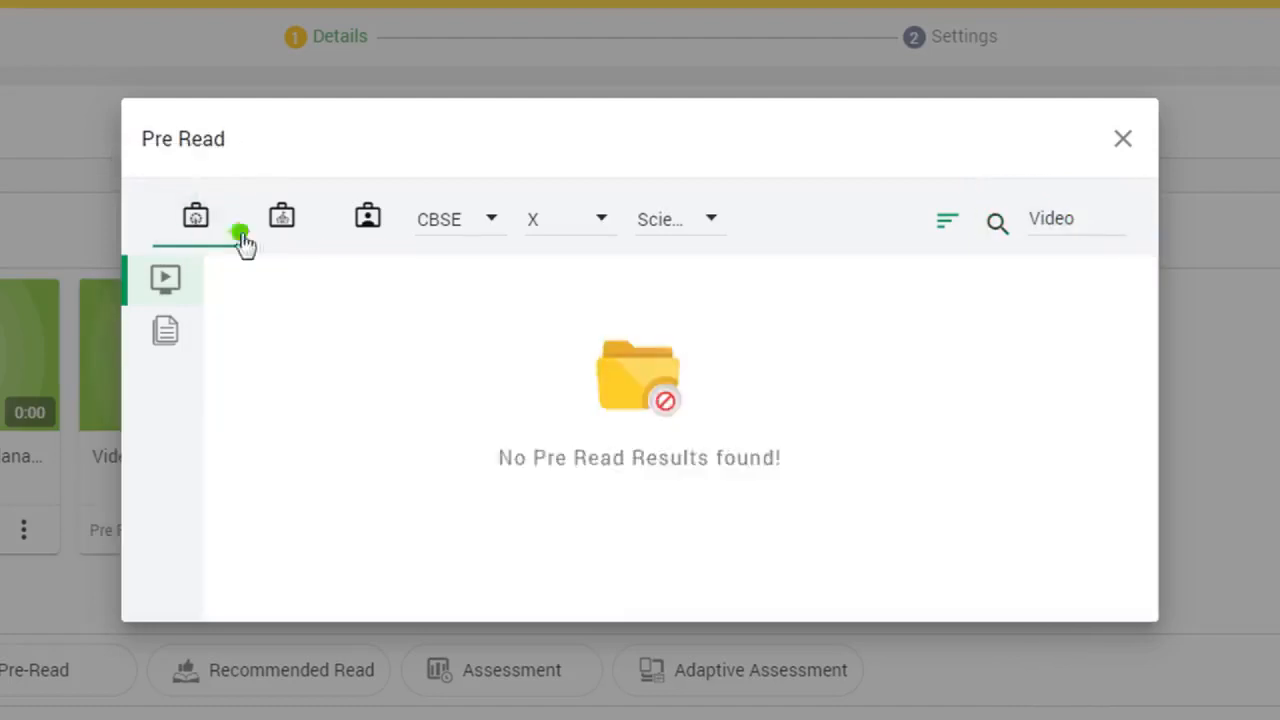
left_click(195, 218)
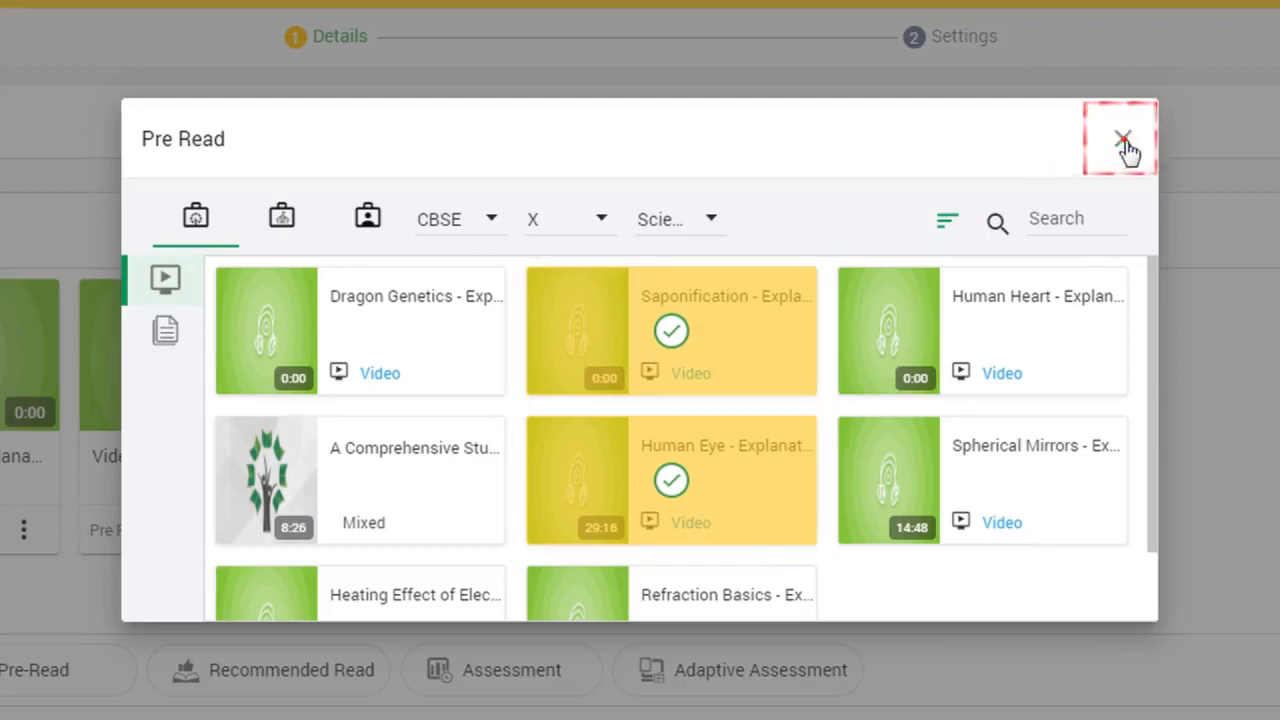
Close the Pre Read picker to view the pre-read video cards
left_click(1121, 138)
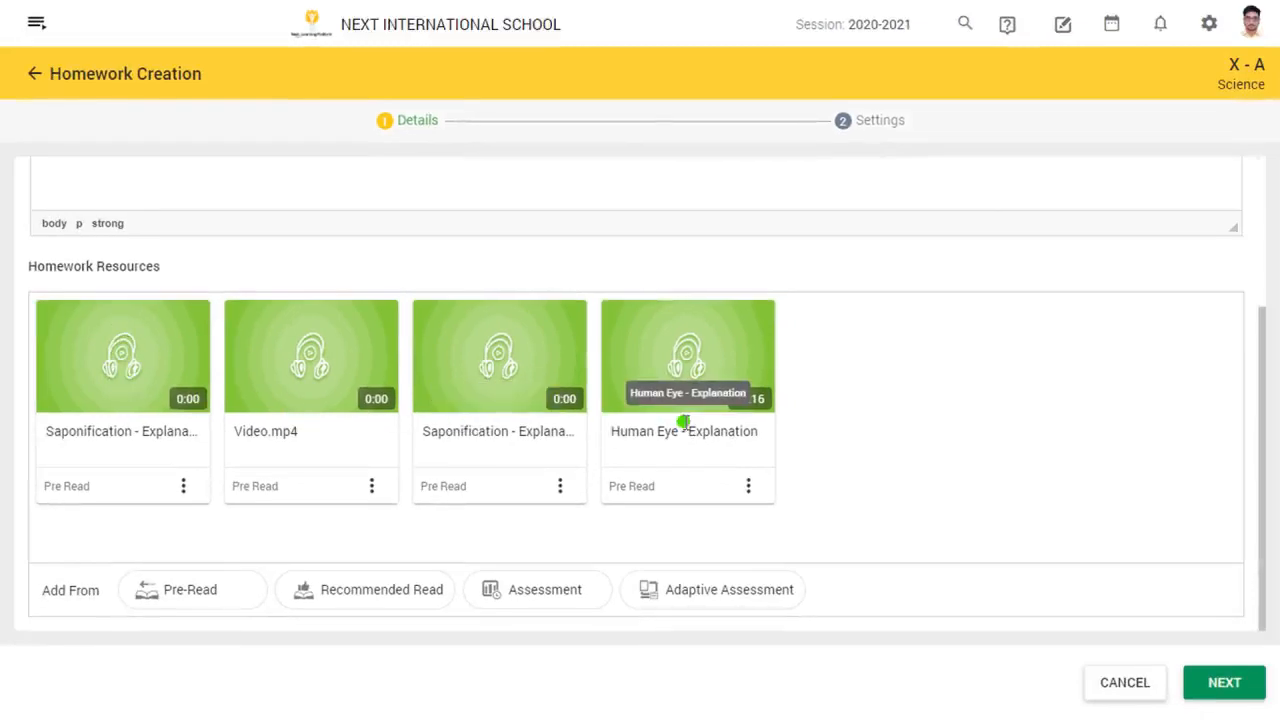
mouse_move(684, 425)
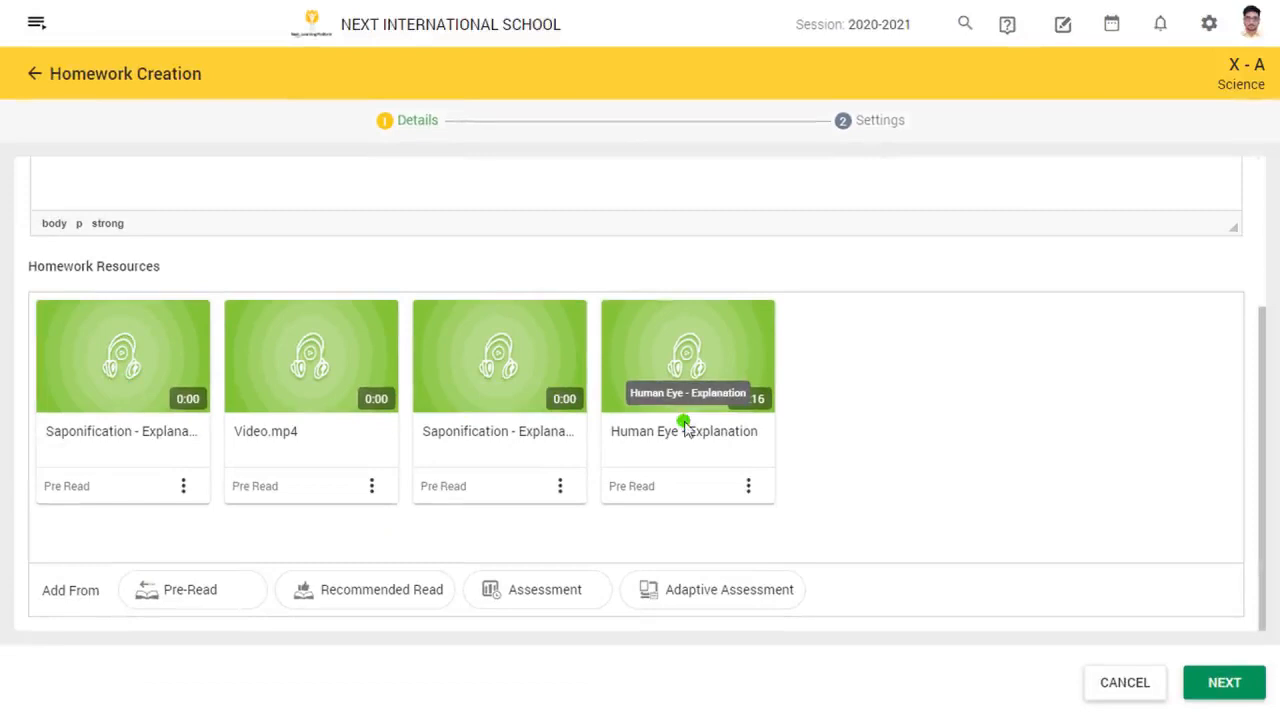
mouse_move(315, 548)
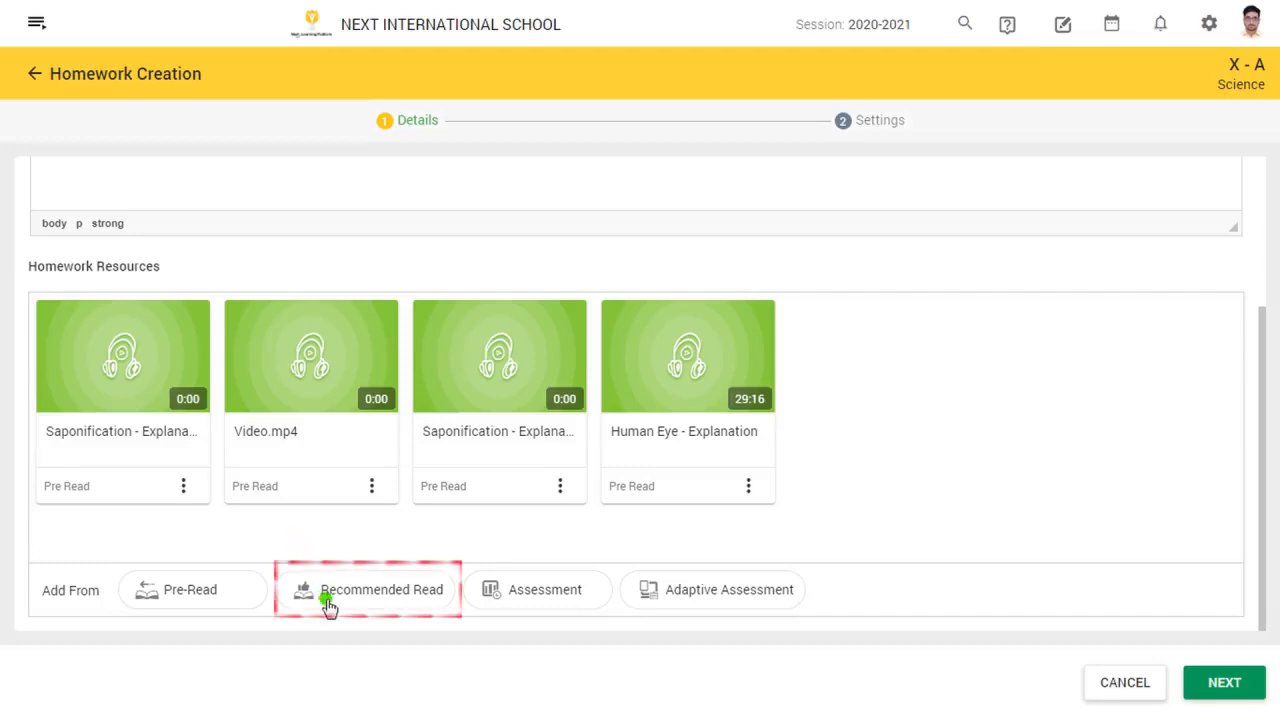
mouse_move(313, 600)
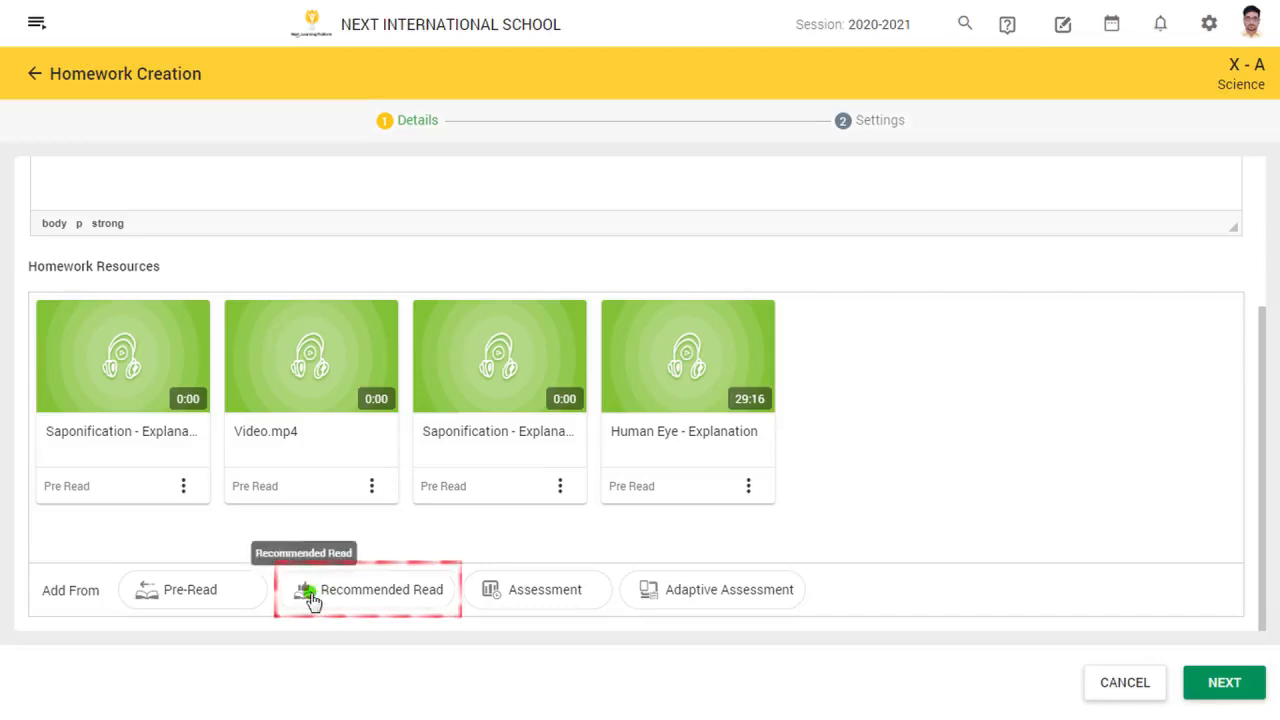
Open the Recommended Read assessment catalogue for the homework
left_click(367, 589)
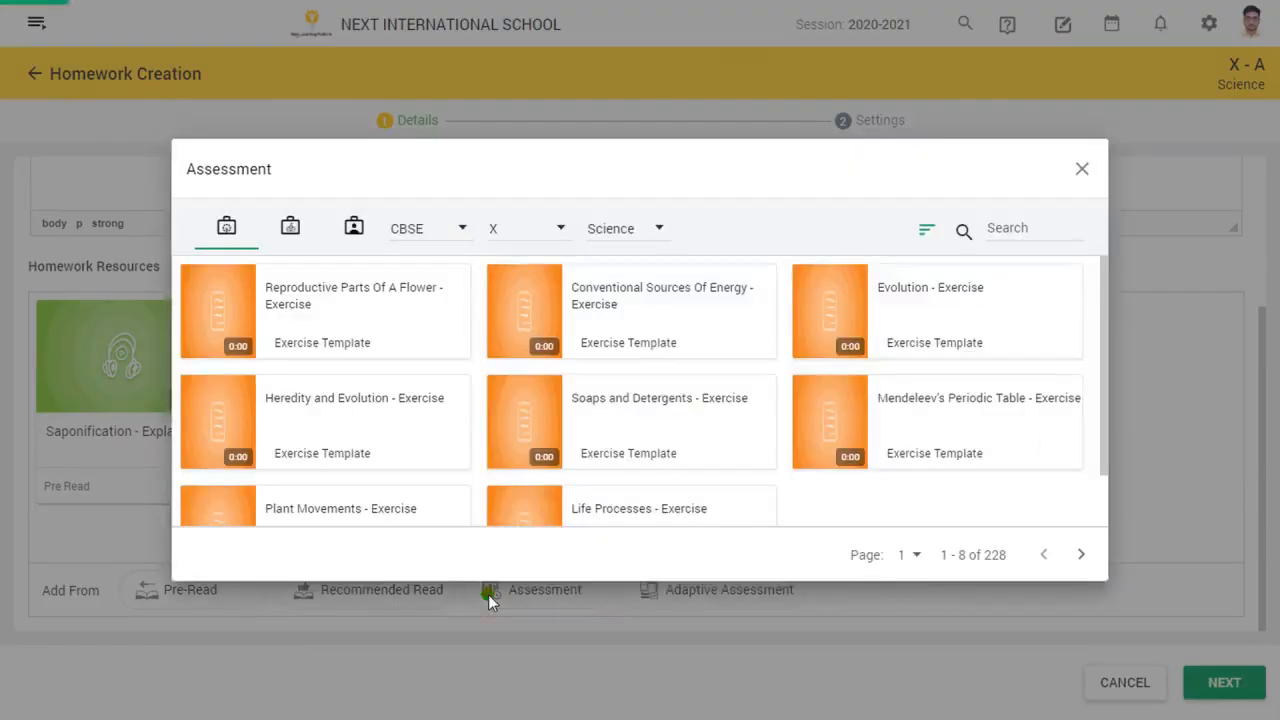
mouse_move(928, 221)
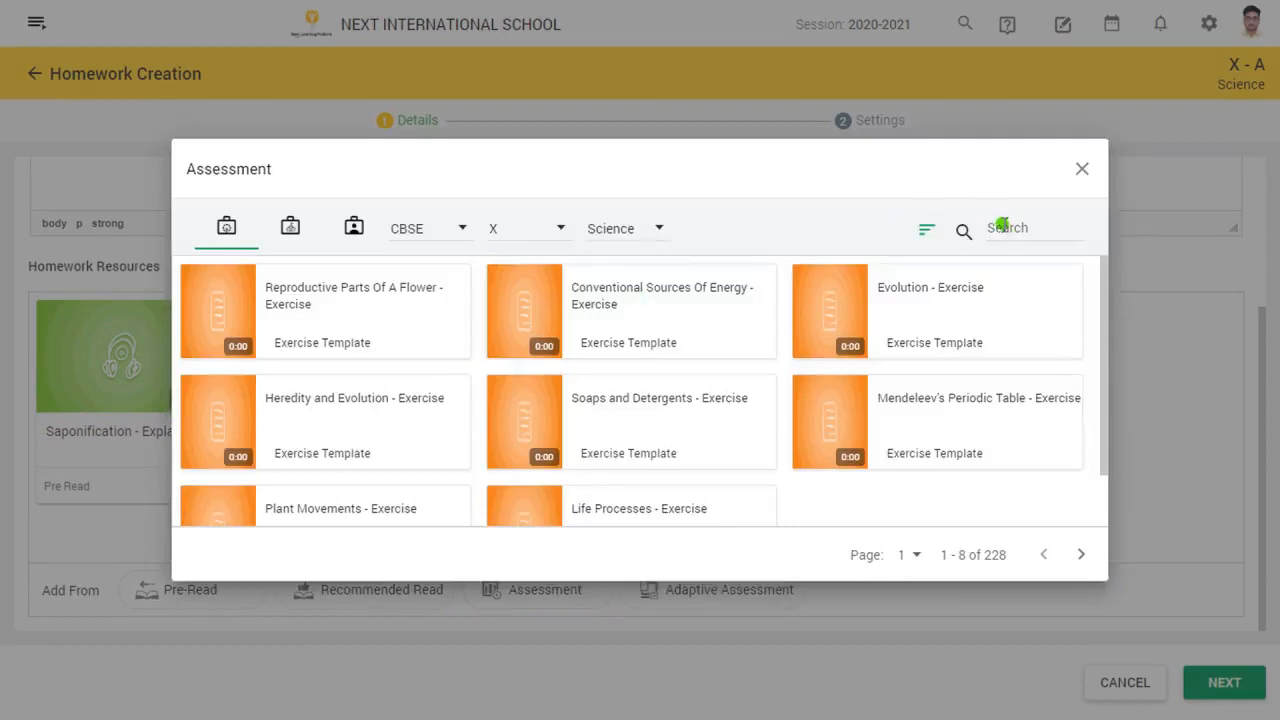
Search assessments for 'Digest' and attach Digestion - Exercise
left_click(1035, 228)
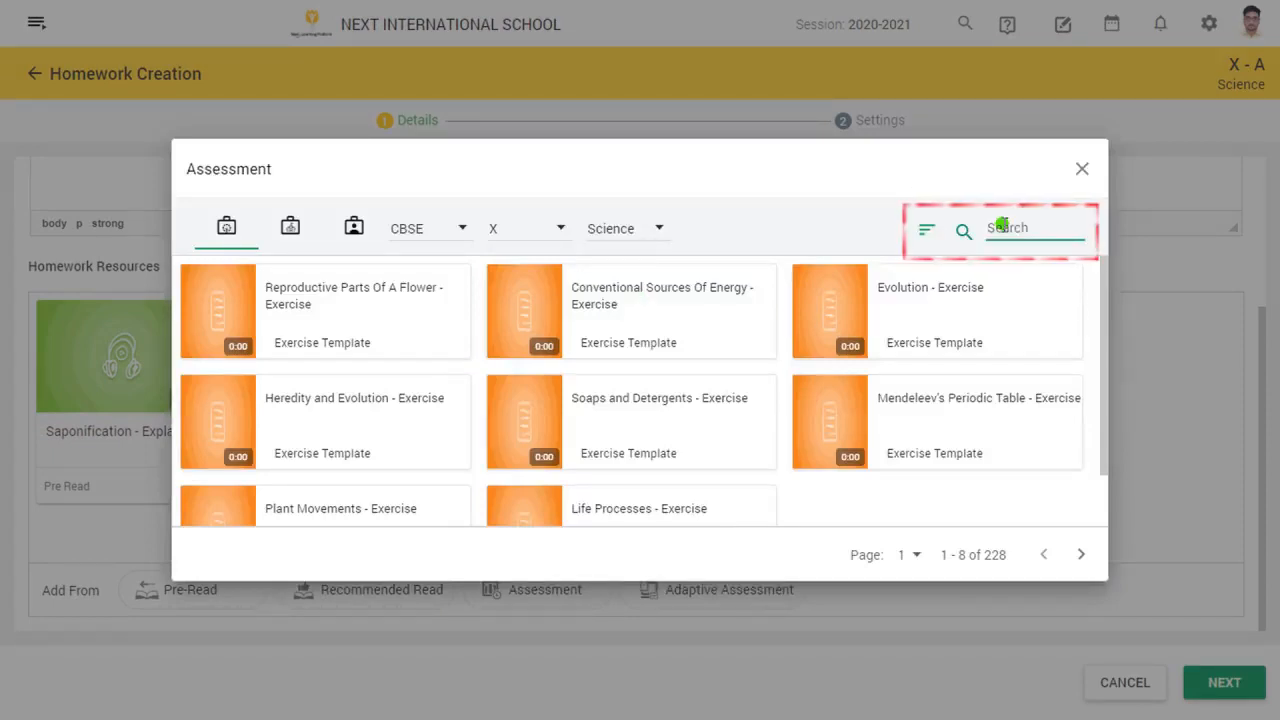
type("Digestion")
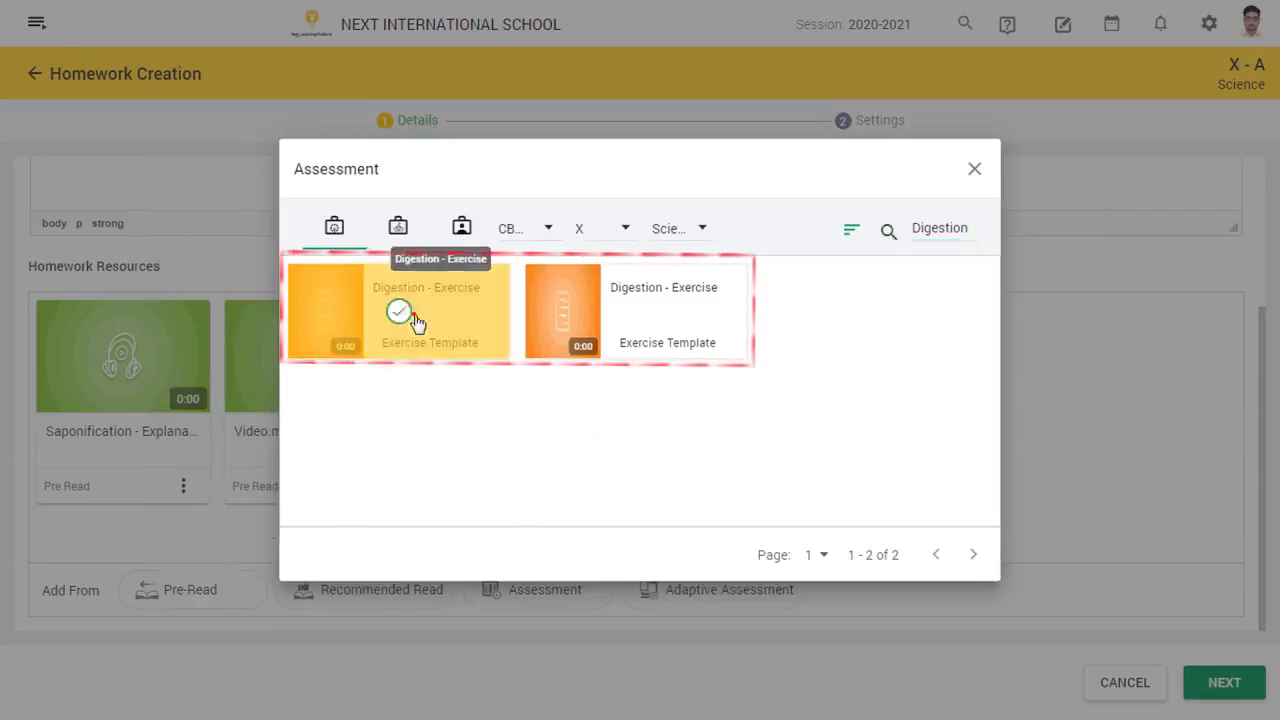
left_click(398, 311)
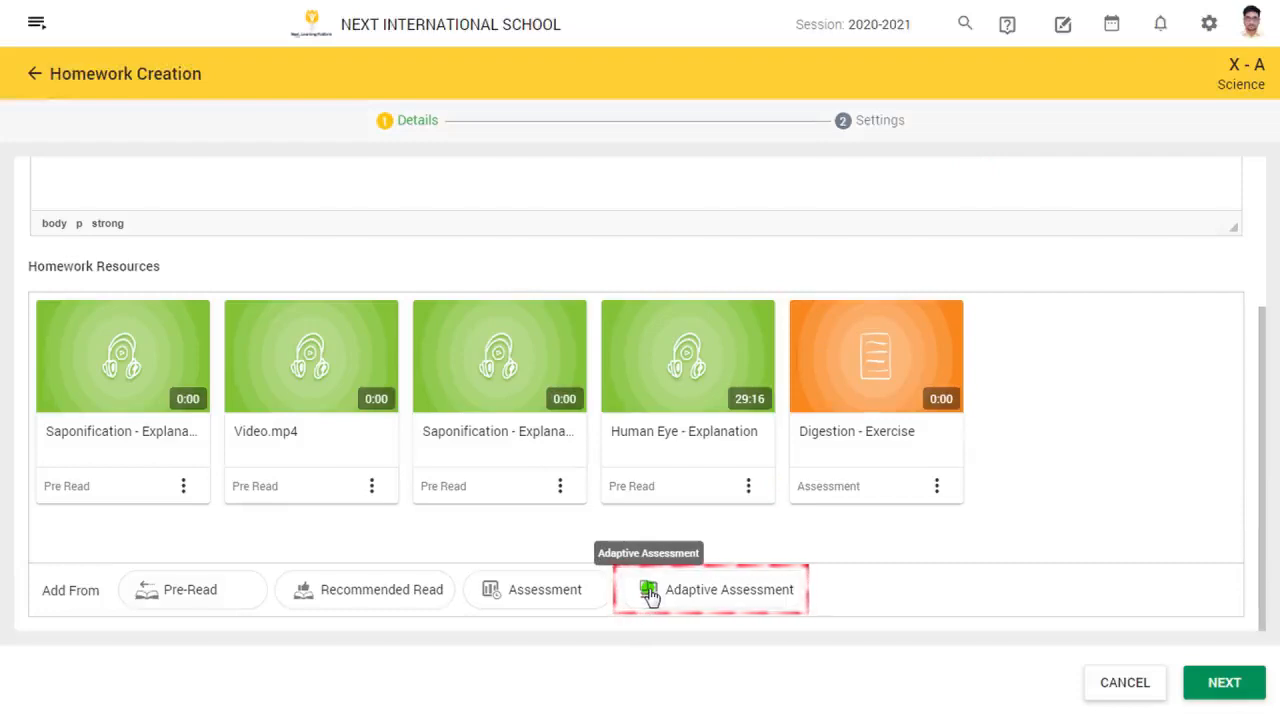
mouse_move(512, 535)
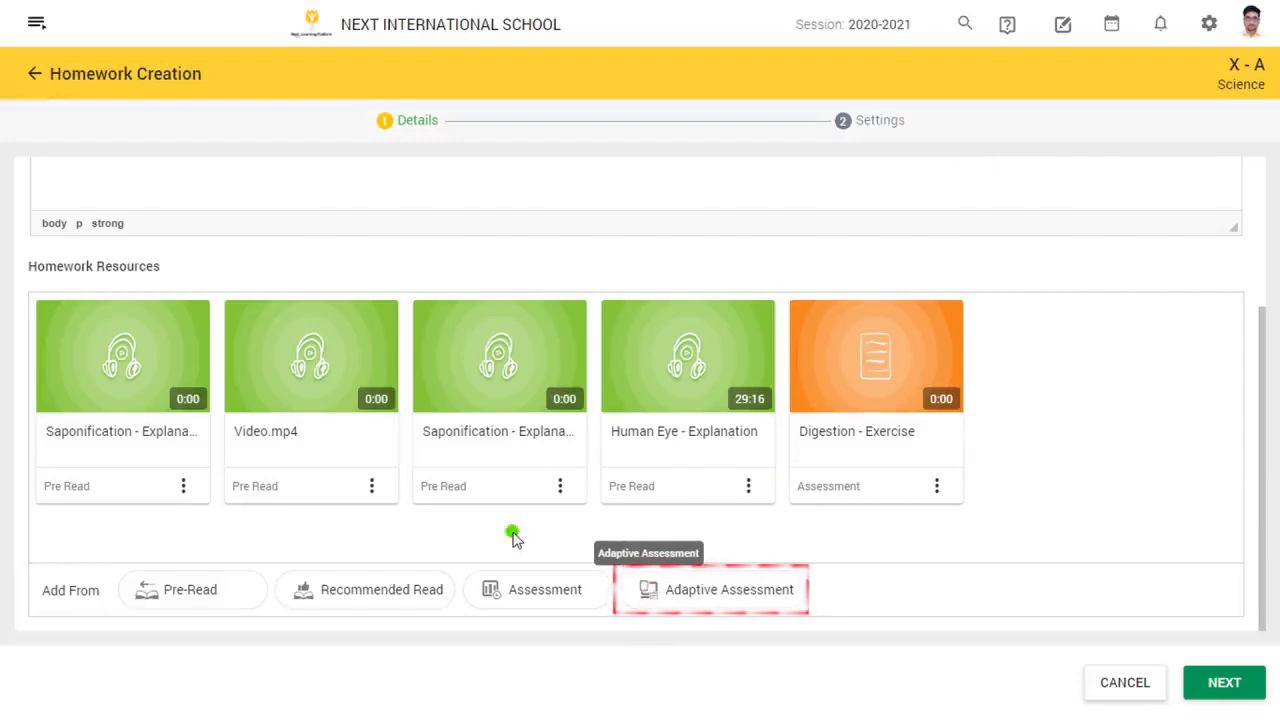
mouse_move(965, 455)
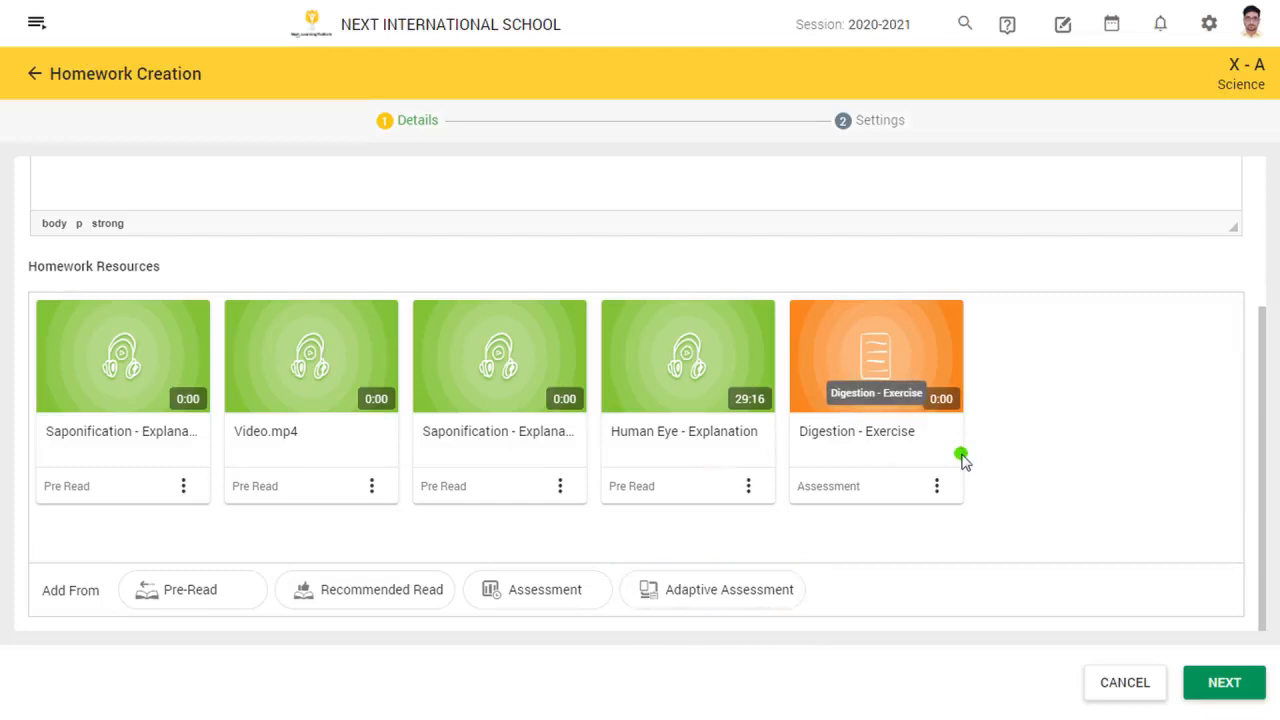
mouse_move(1158, 648)
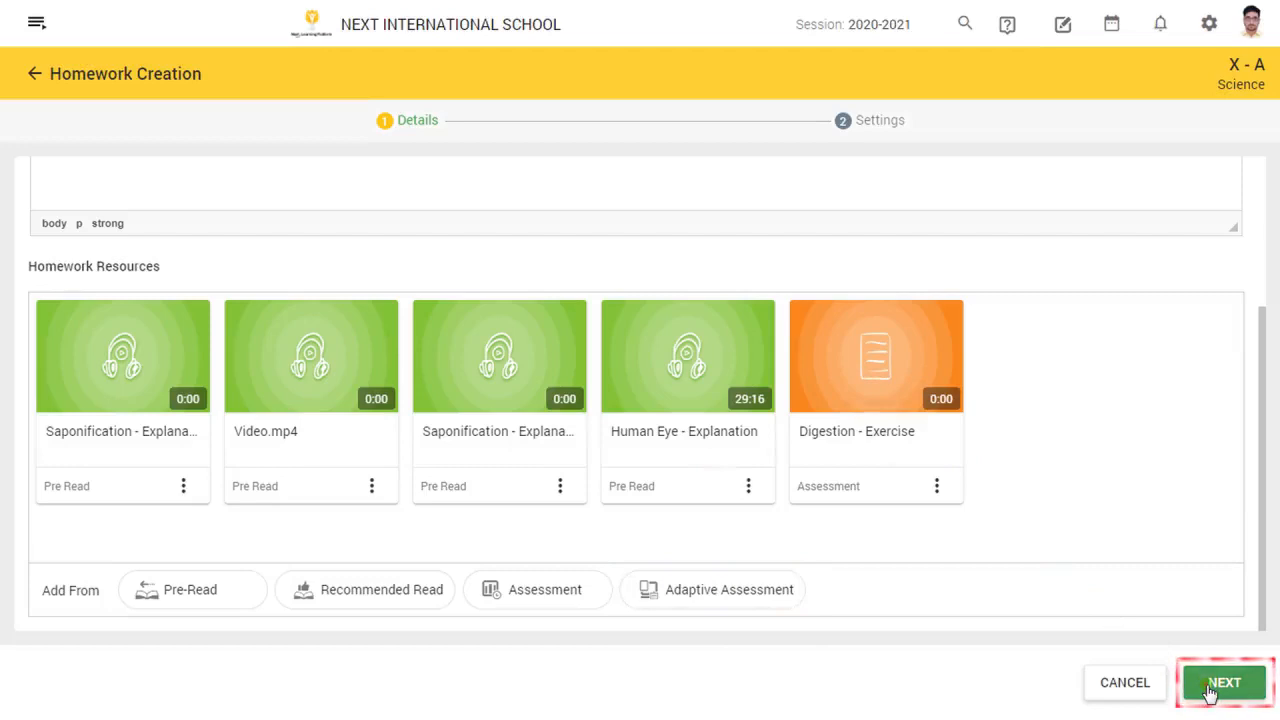
In homework settings, set Recipients to Group with Slow Learner Group checked
left_click(1224, 682)
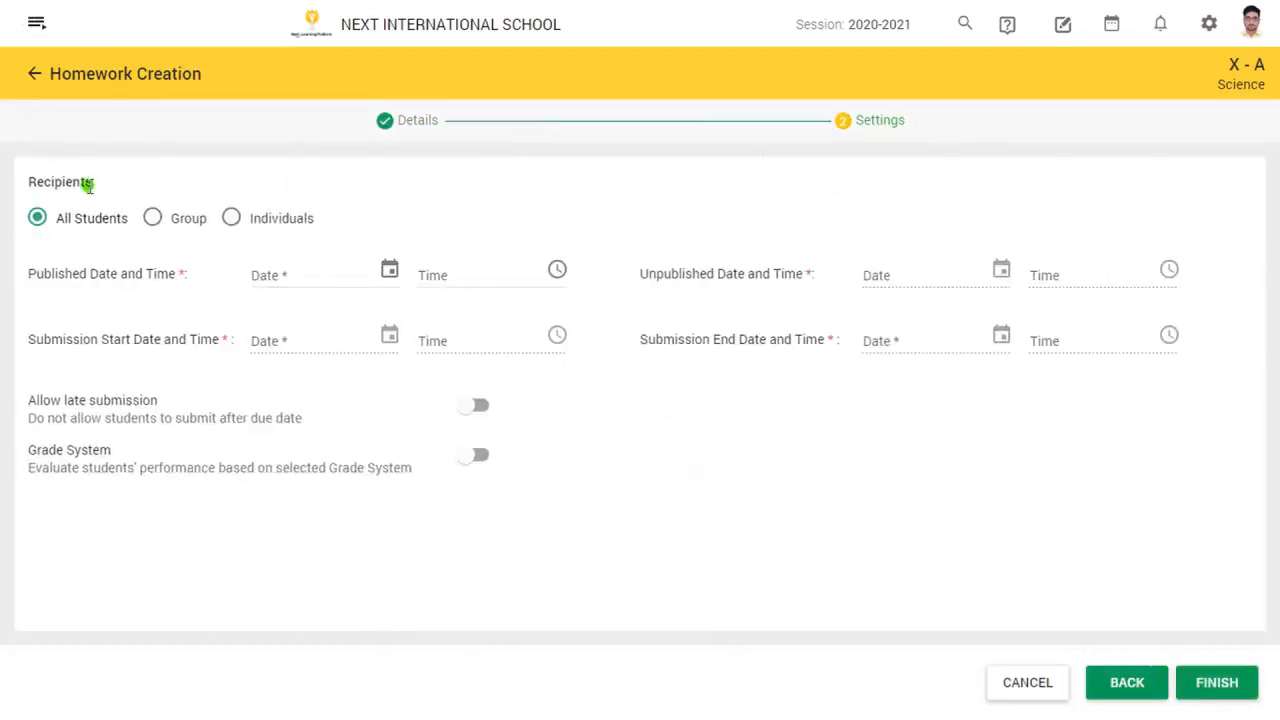
double_click(59, 181)
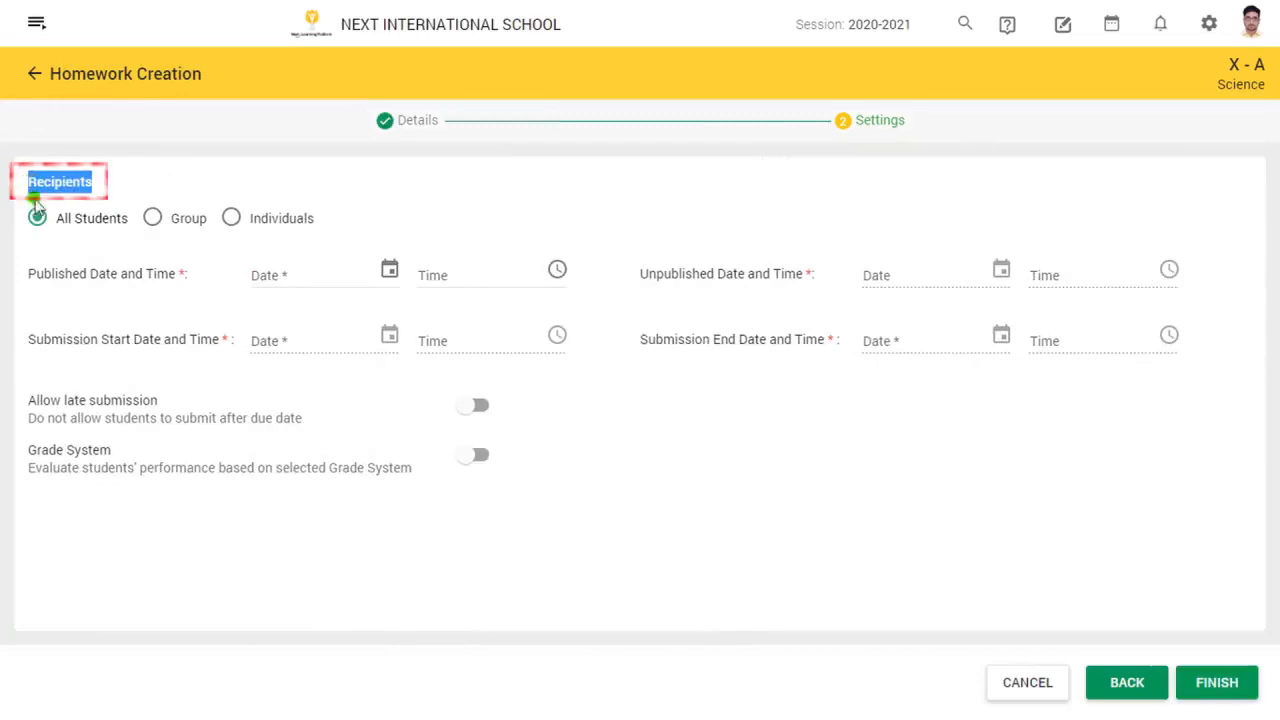
left_click(37, 218)
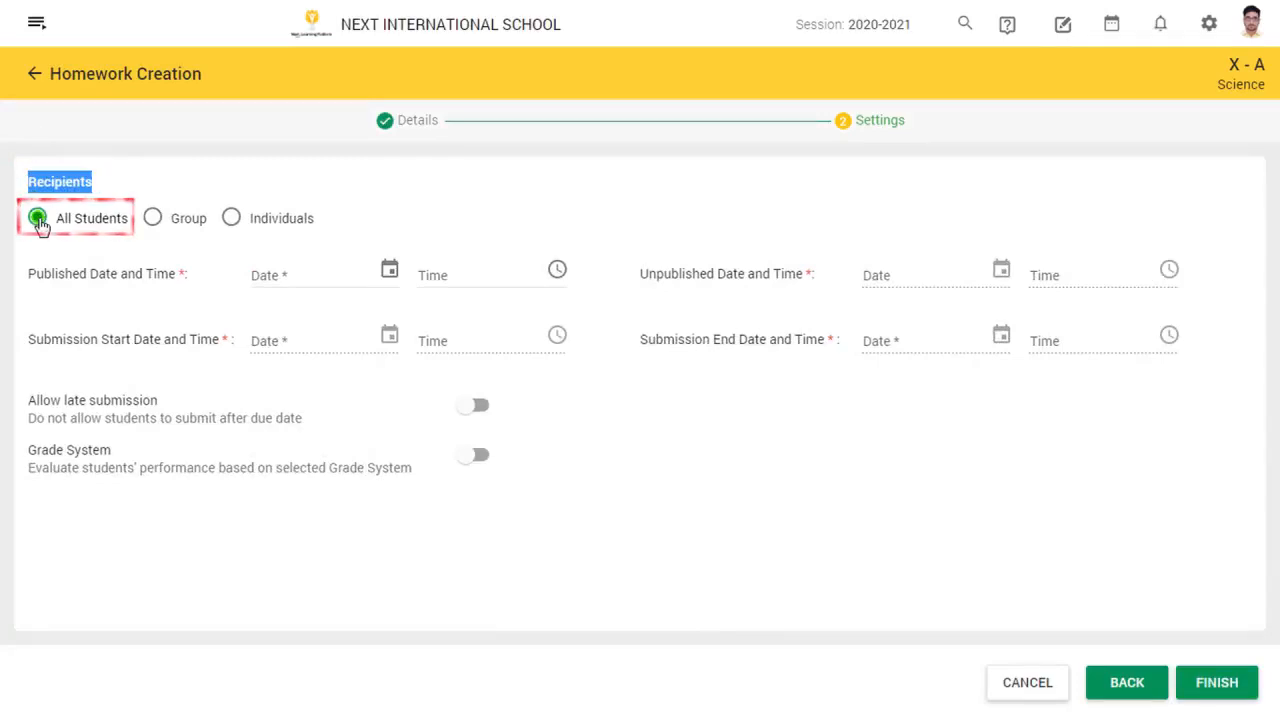
left_click(153, 218)
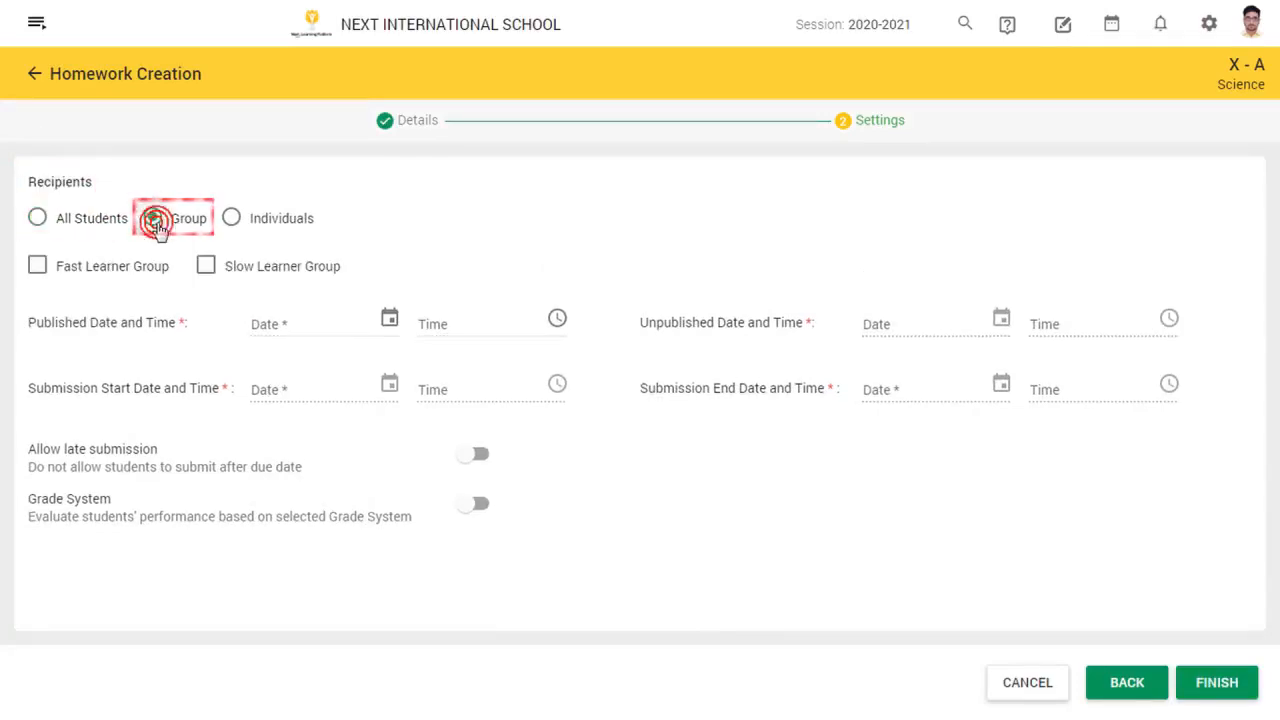
left_click(153, 218)
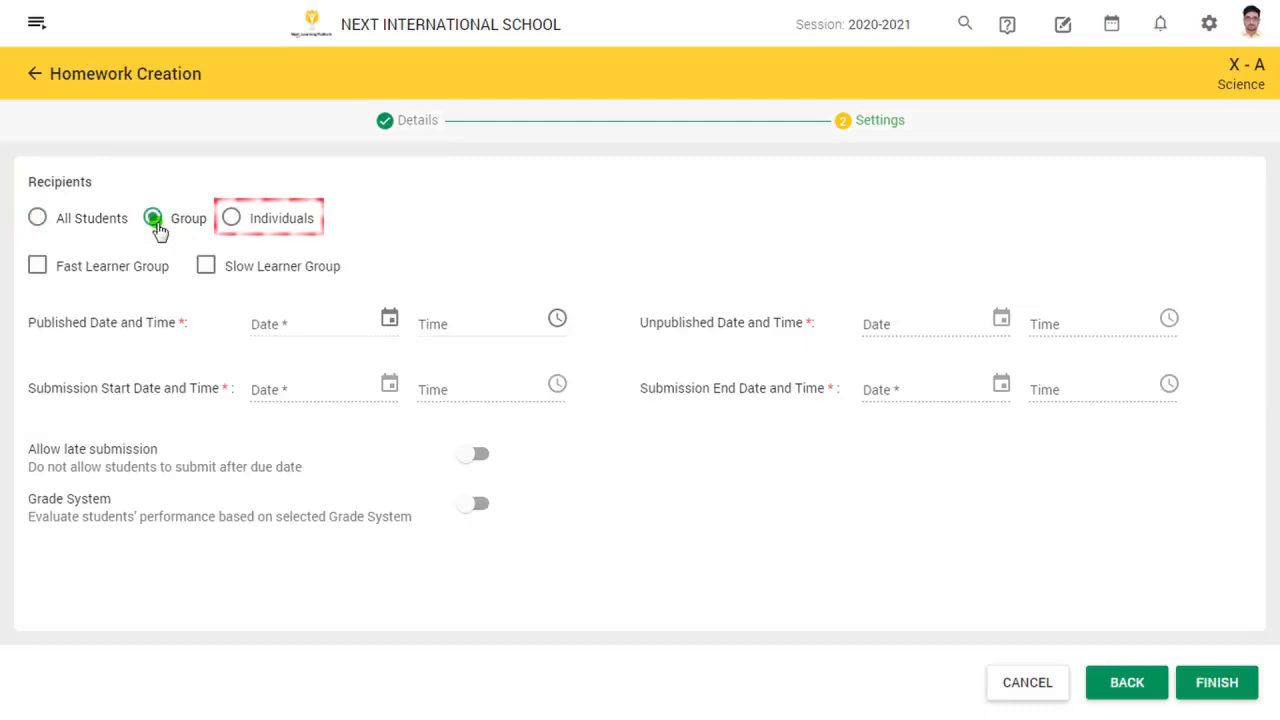
left_click(152, 217)
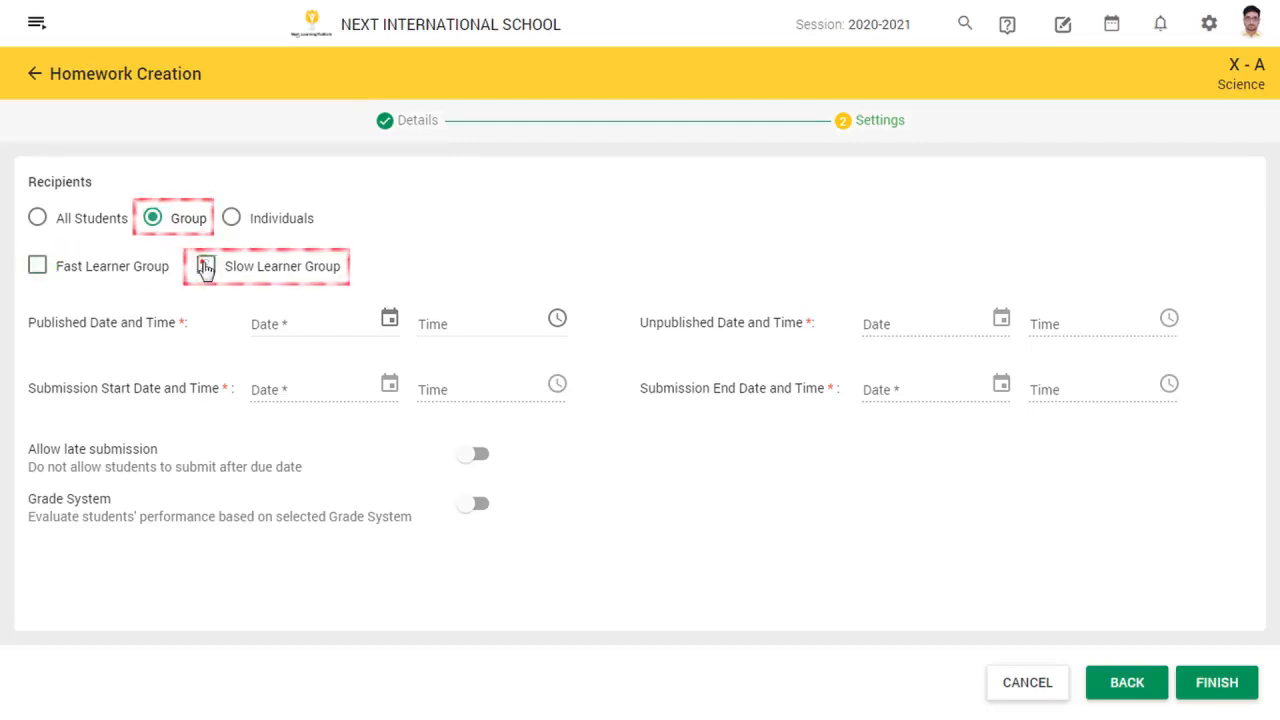
left_click(205, 266)
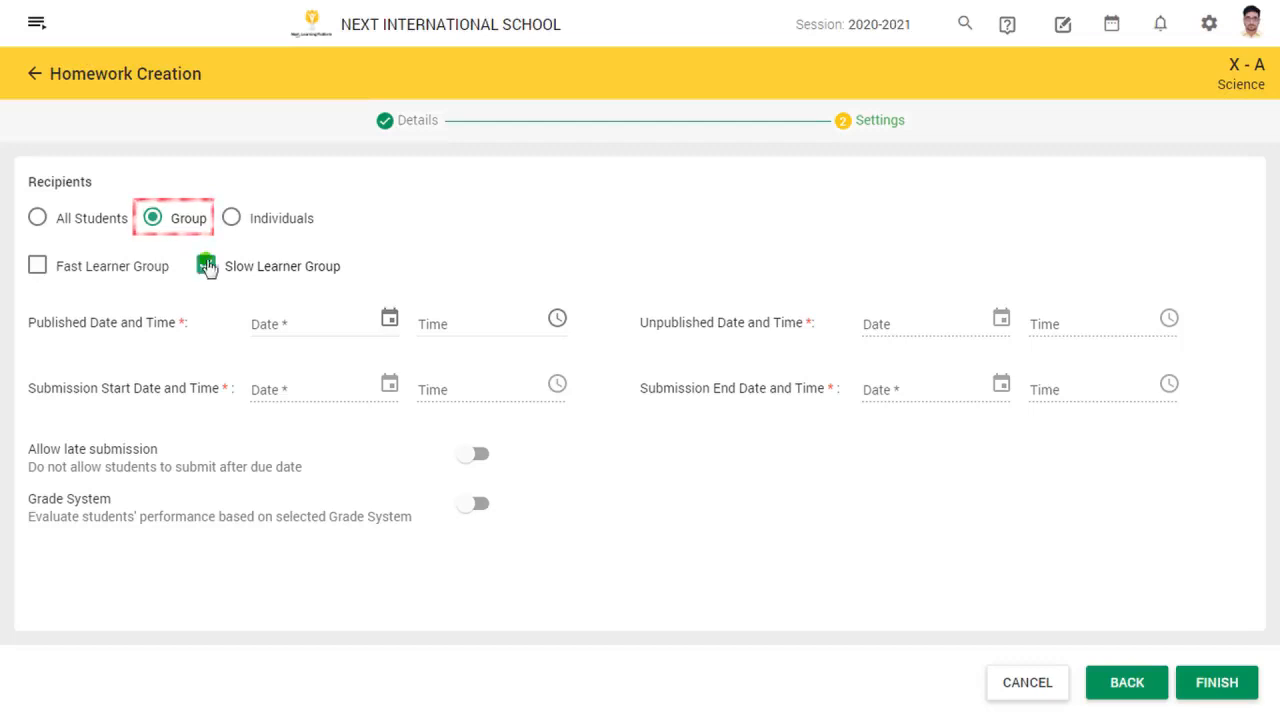
Switch recipients to Individuals and add Ravikant Student via name search
left_click(231, 218)
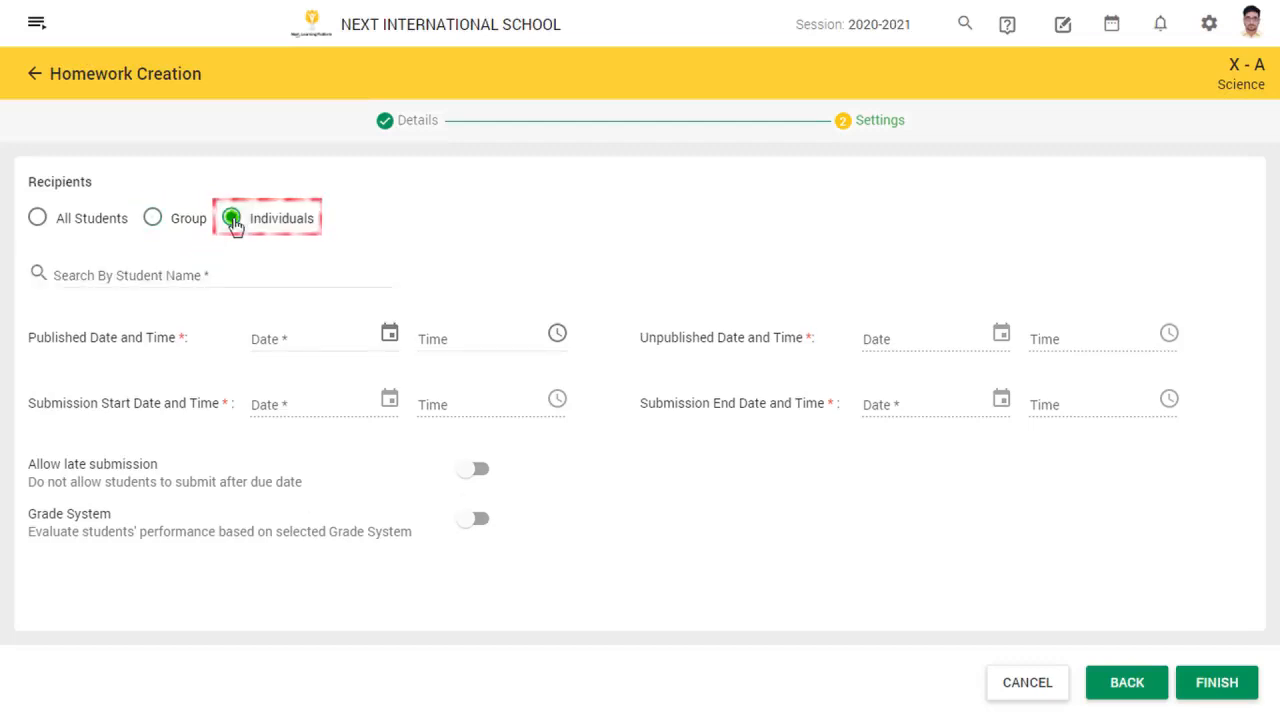
type("Ravik")
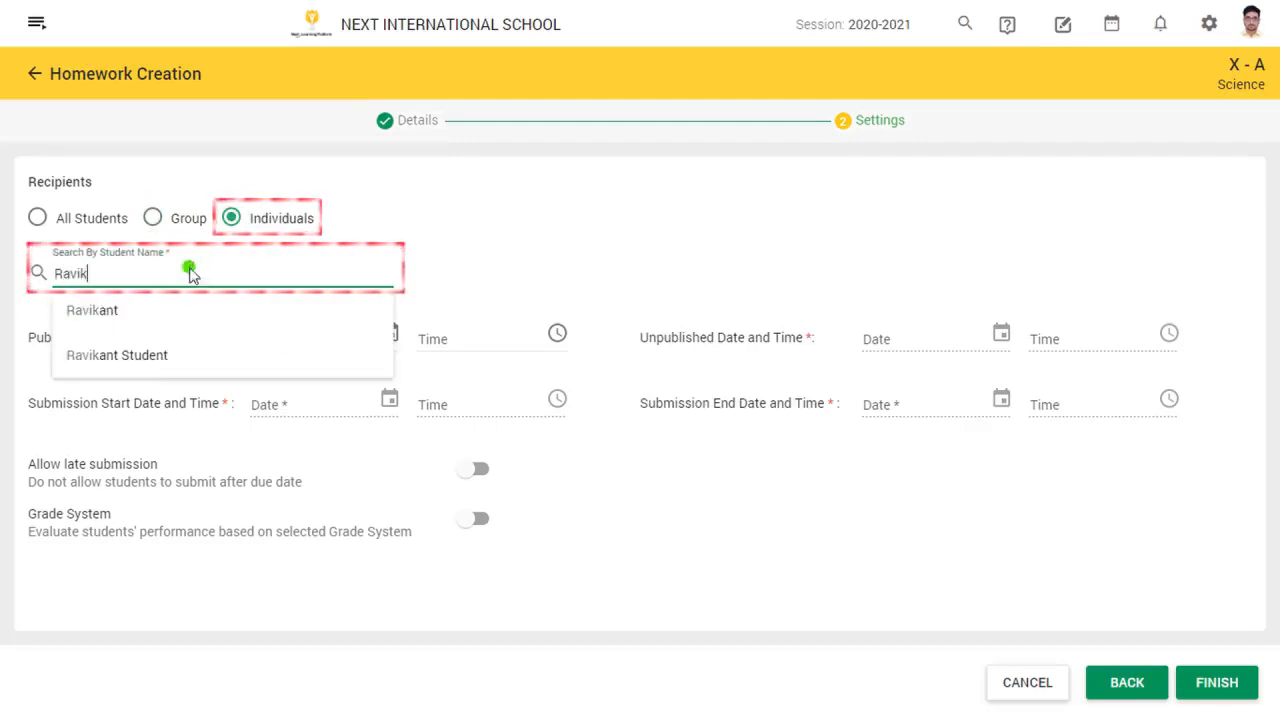
left_click(116, 355)
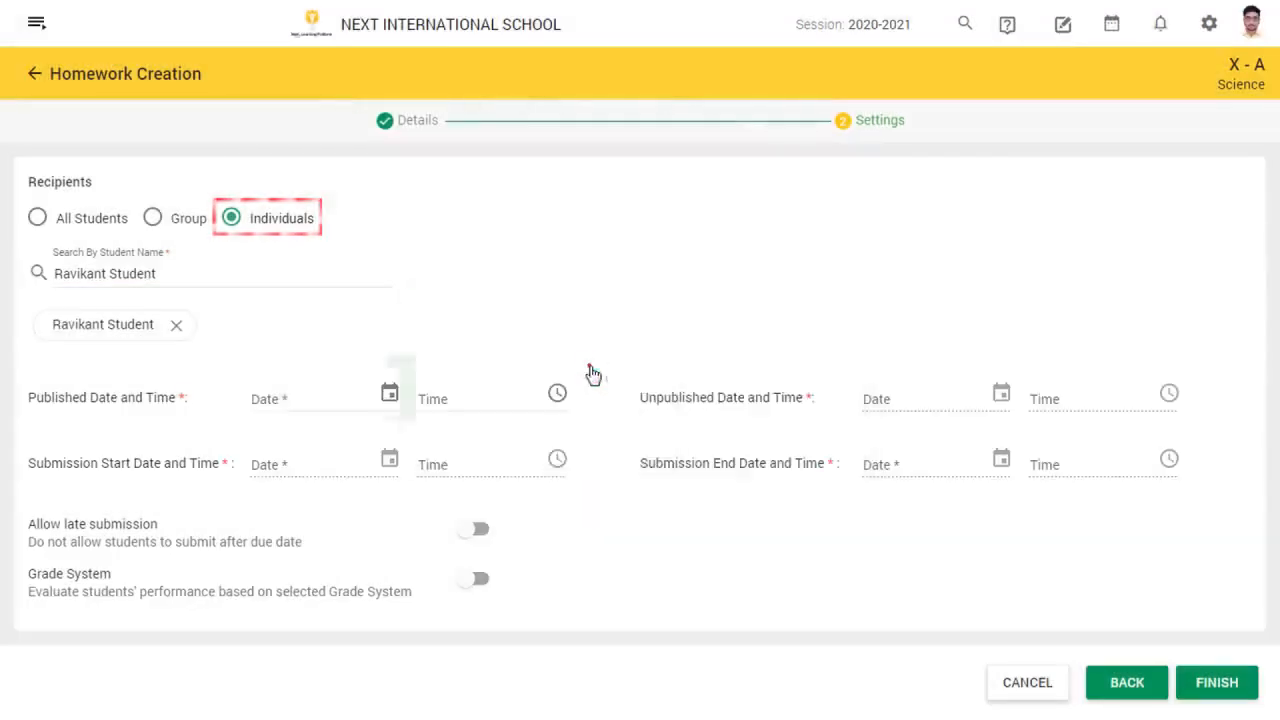
Set publish 12-Apr 1:00 pm, submissions 12-Apr 4:30 pm to 13-Apr 6:00 pm, unpublish 13-Apr 8:01 pm
left_click(557, 392)
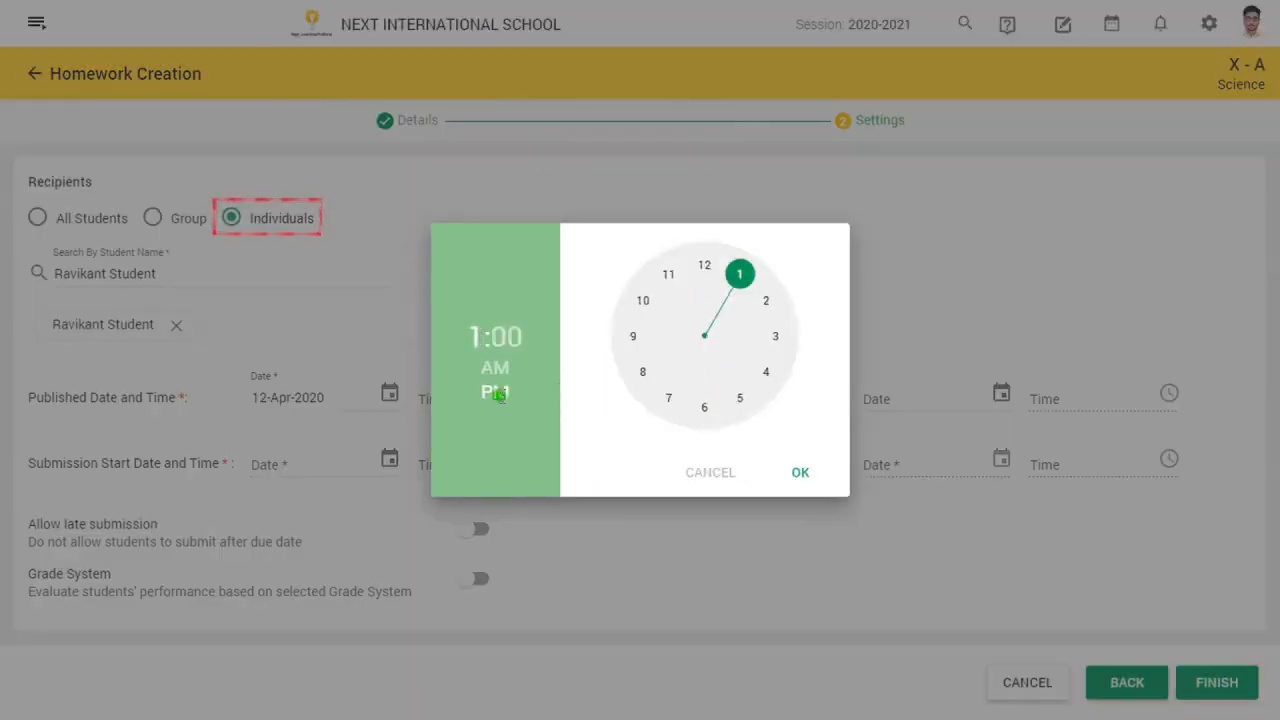
left_click(800, 472)
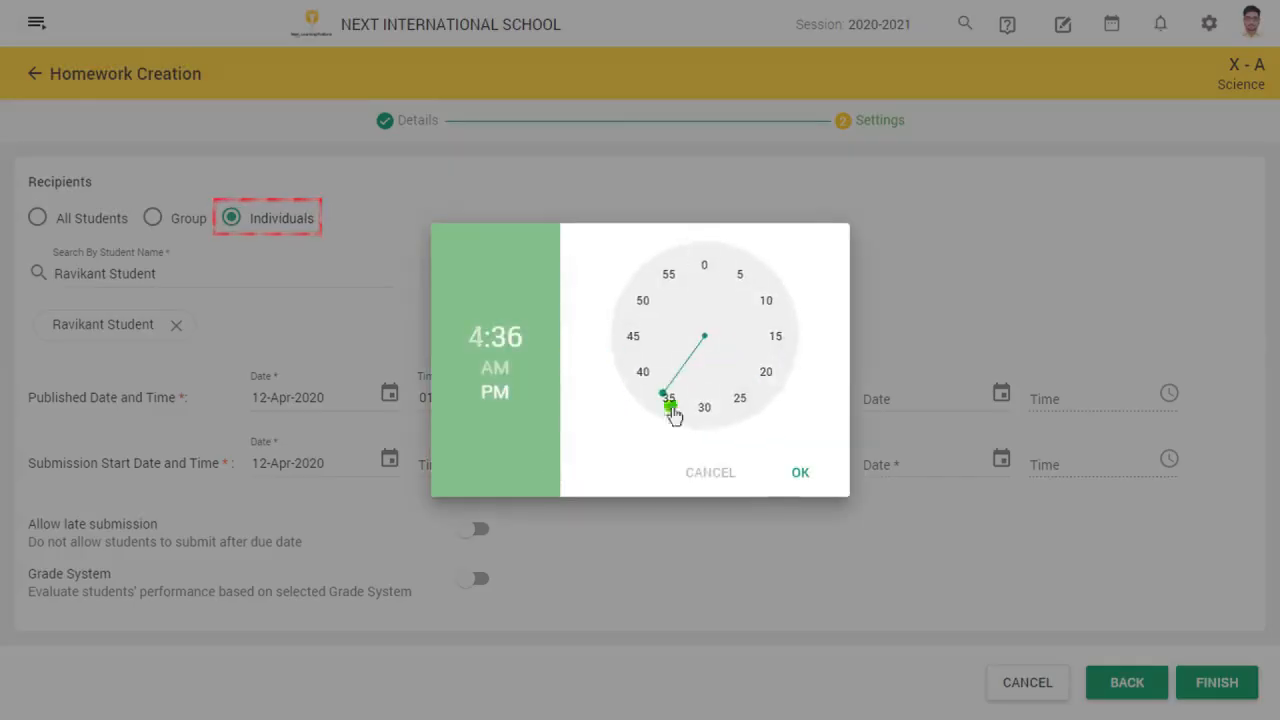
left_click(799, 472)
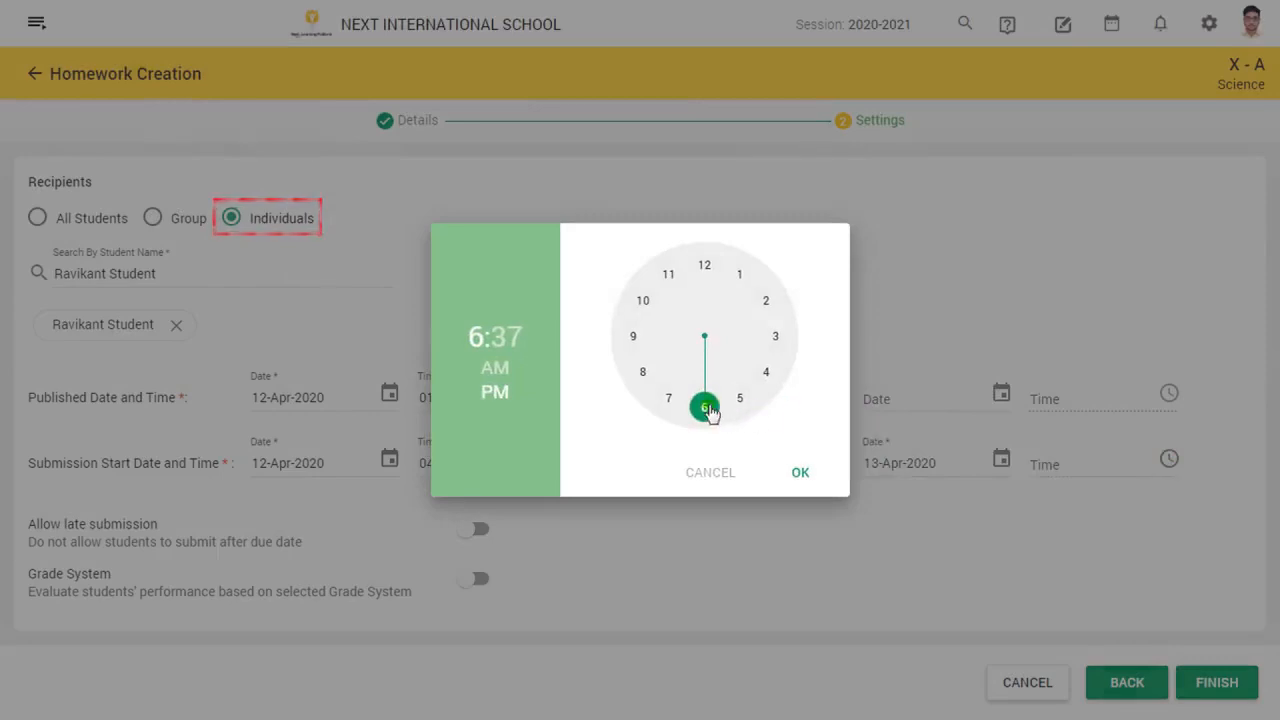
left_click(799, 472)
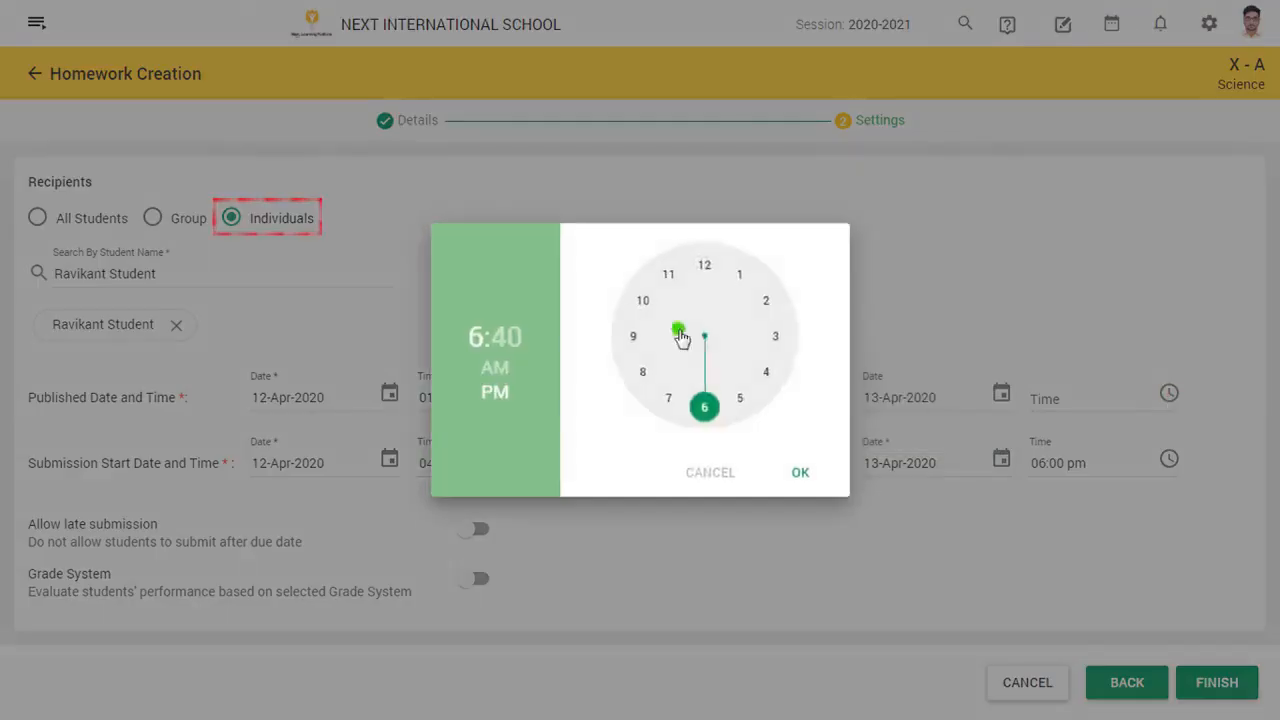
left_click(799, 472)
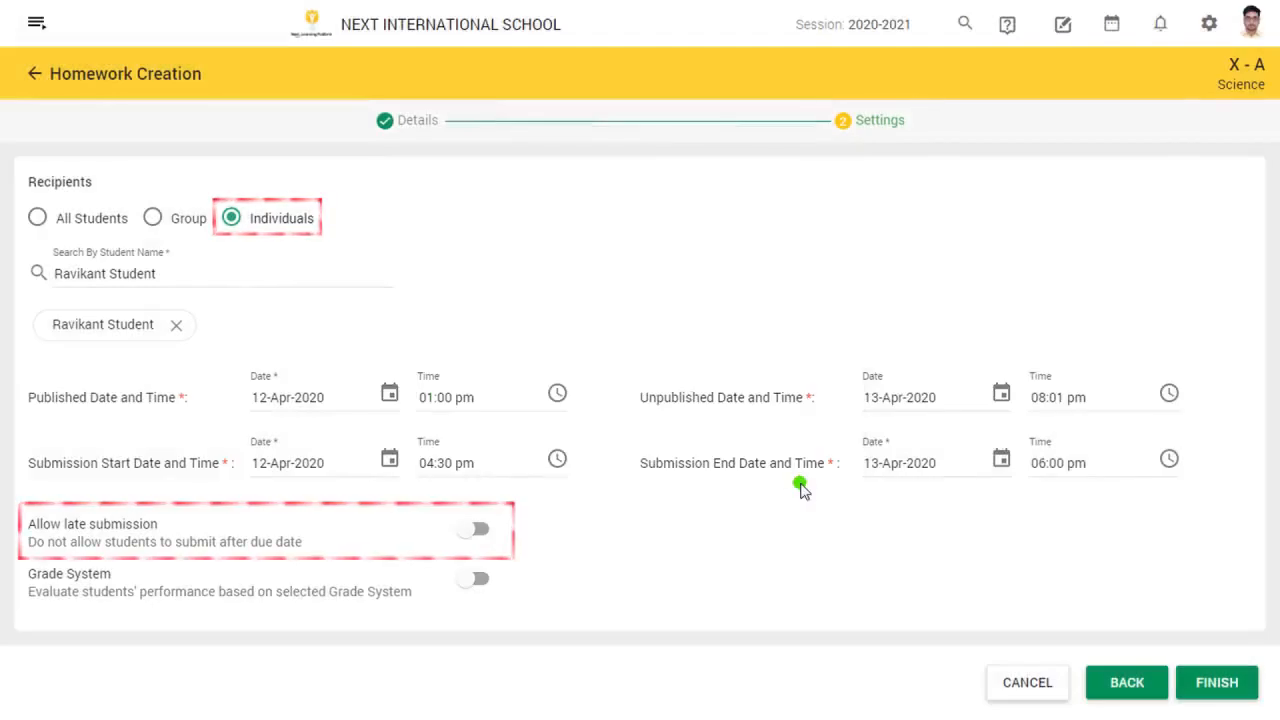
Enable late submission with a 13 April 2020 due date, then finish the homework
left_click(472, 528)
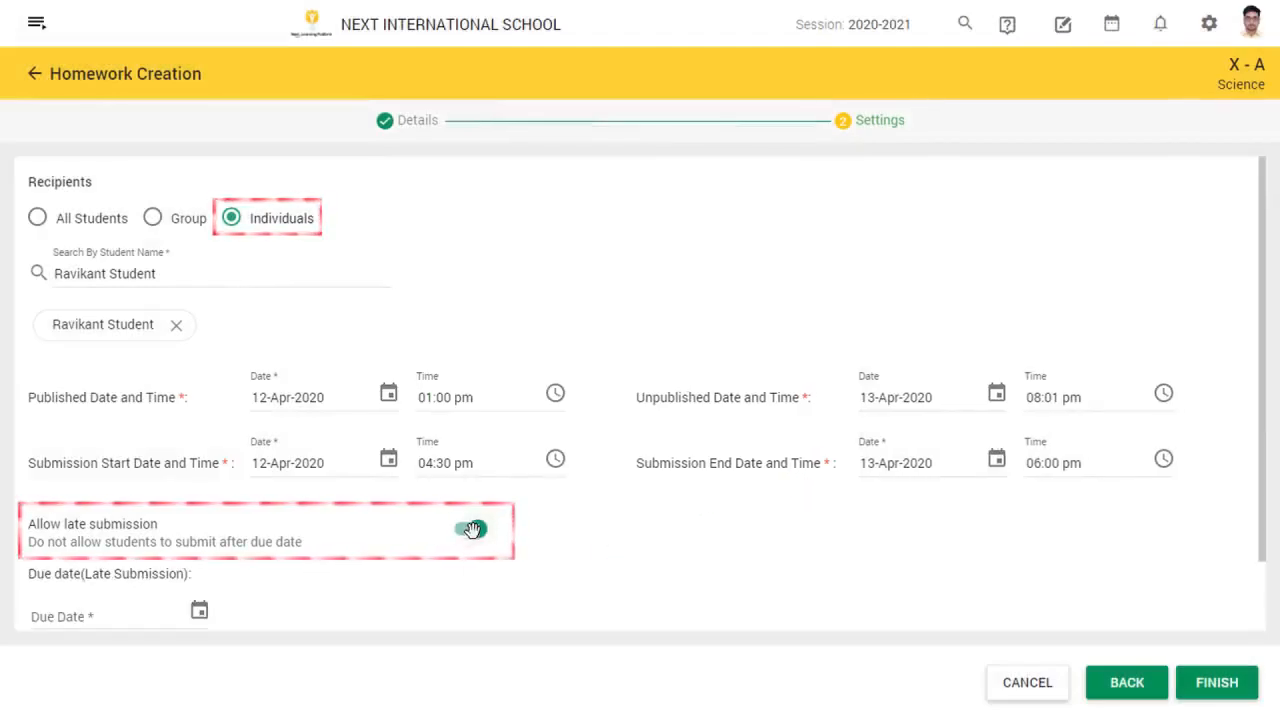
left_click(470, 528)
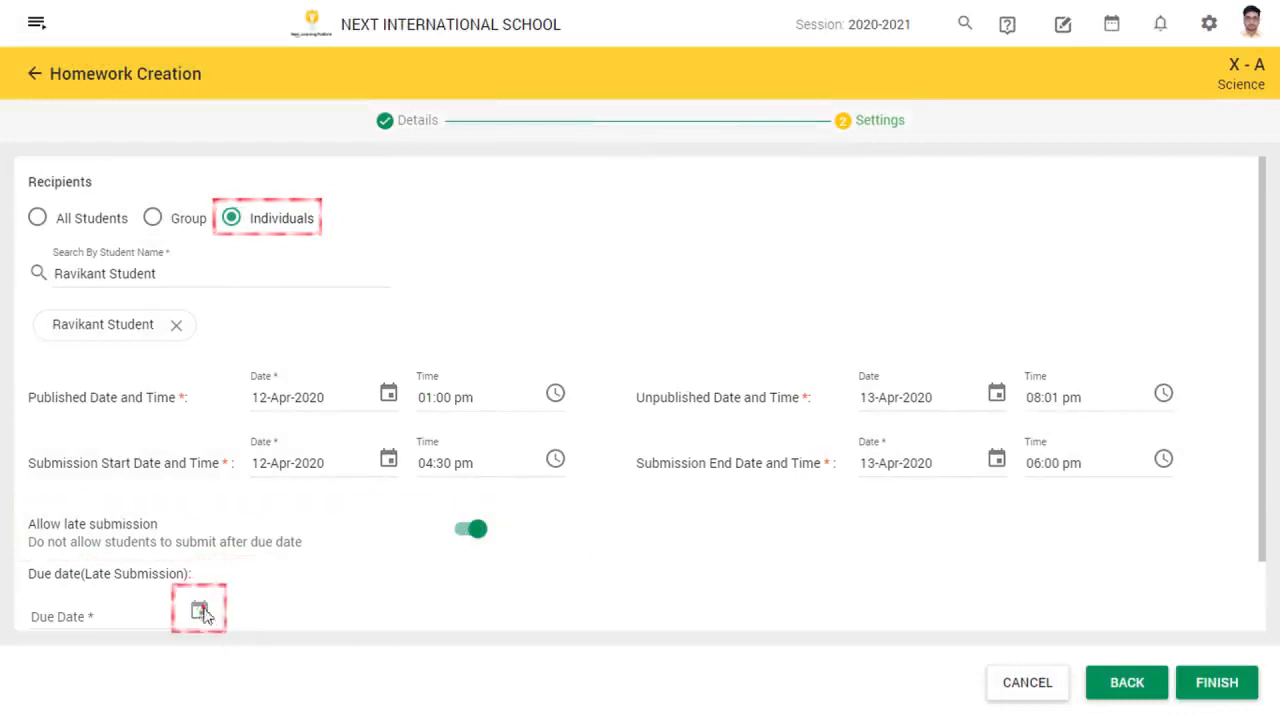
left_click(199, 609)
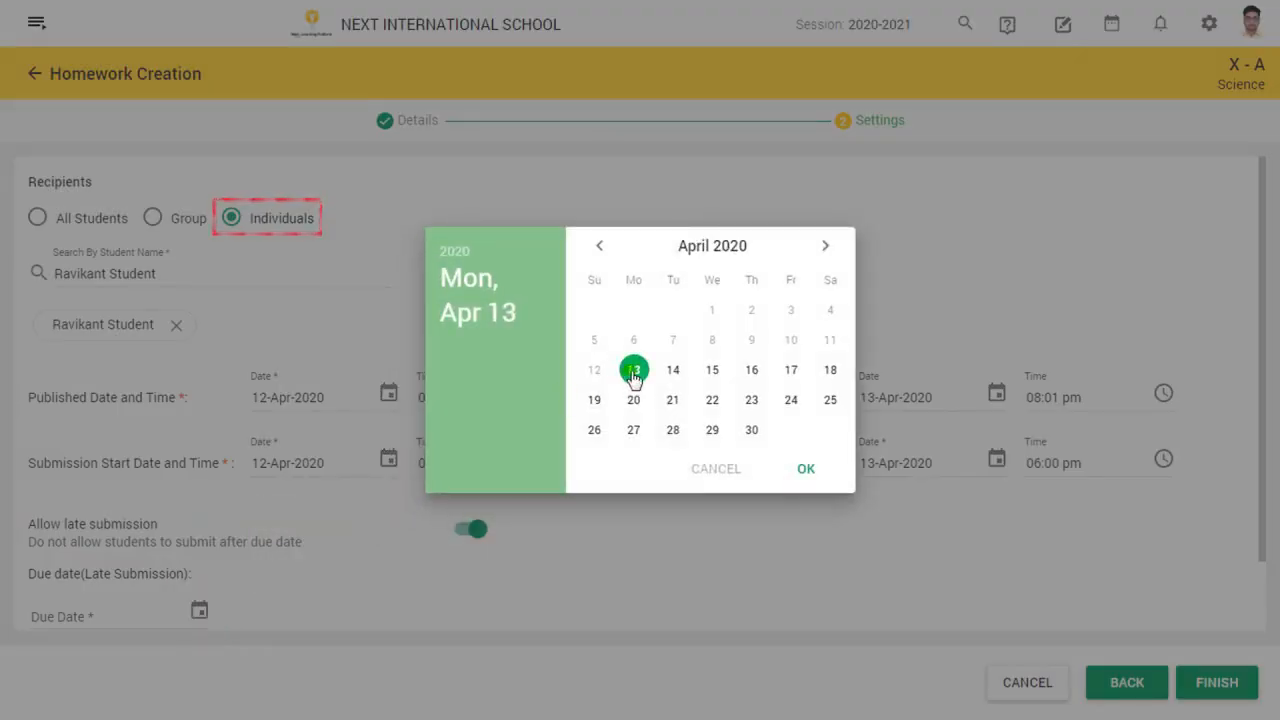
left_click(806, 468)
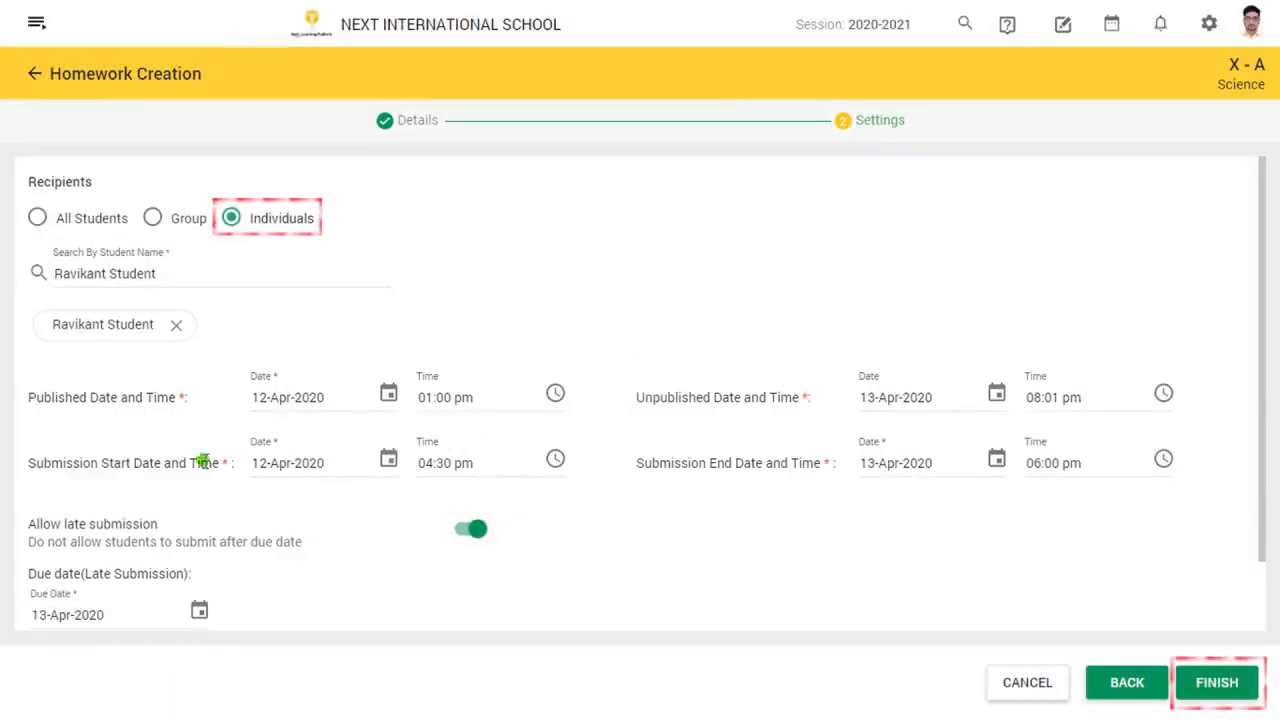
left_click(1216, 682)
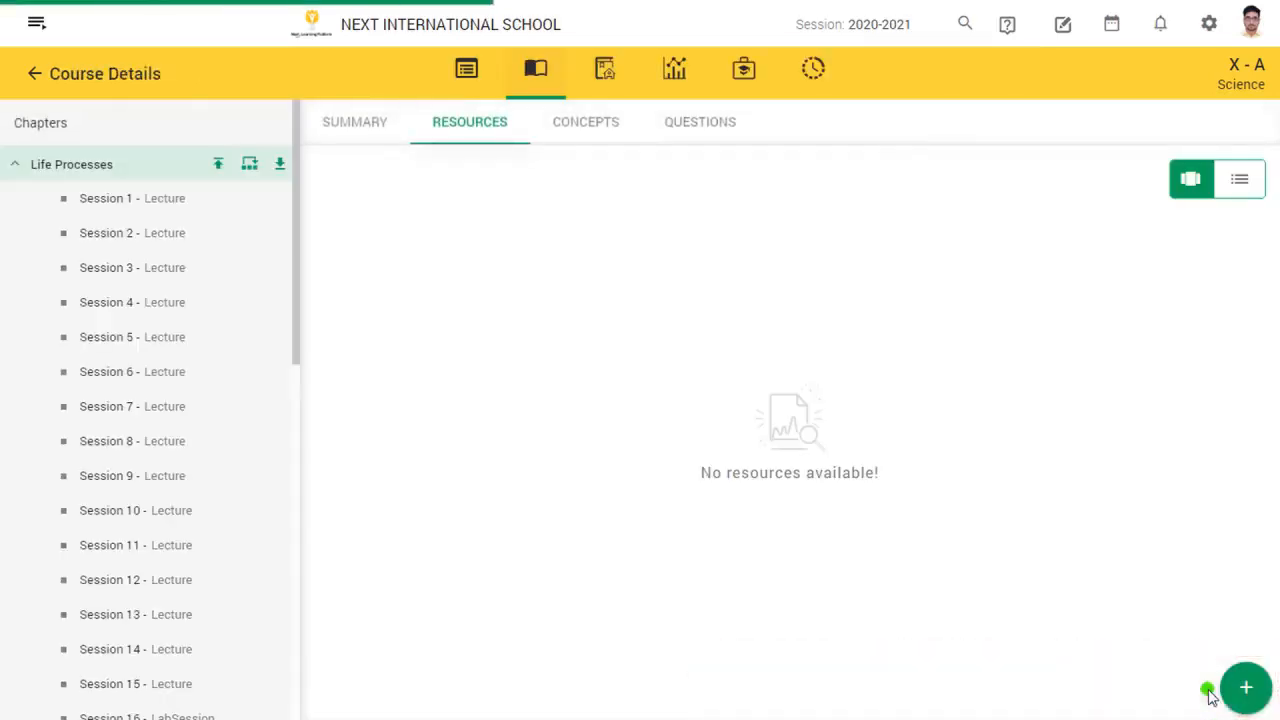
Reopen Life Processes Session 1 to view its classroom resources, e.g. the Lifeprocesses Prerequisite image
left_click(120, 198)
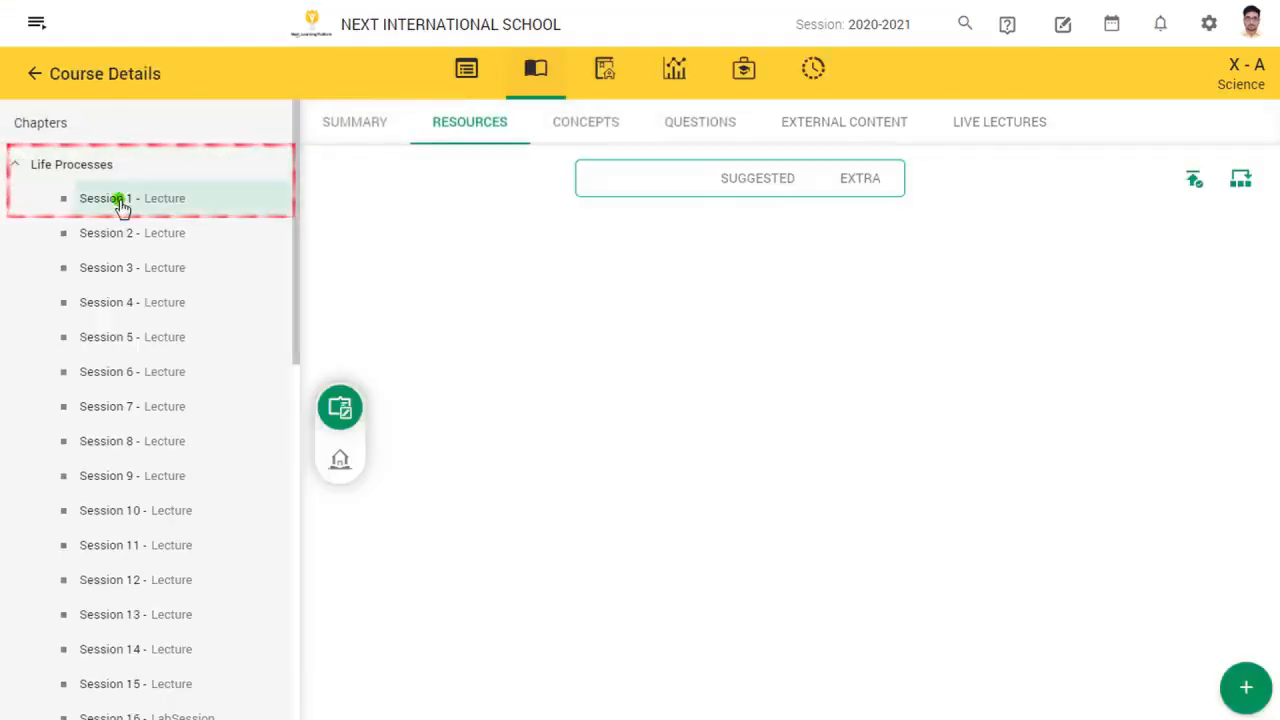
left_click(115, 198)
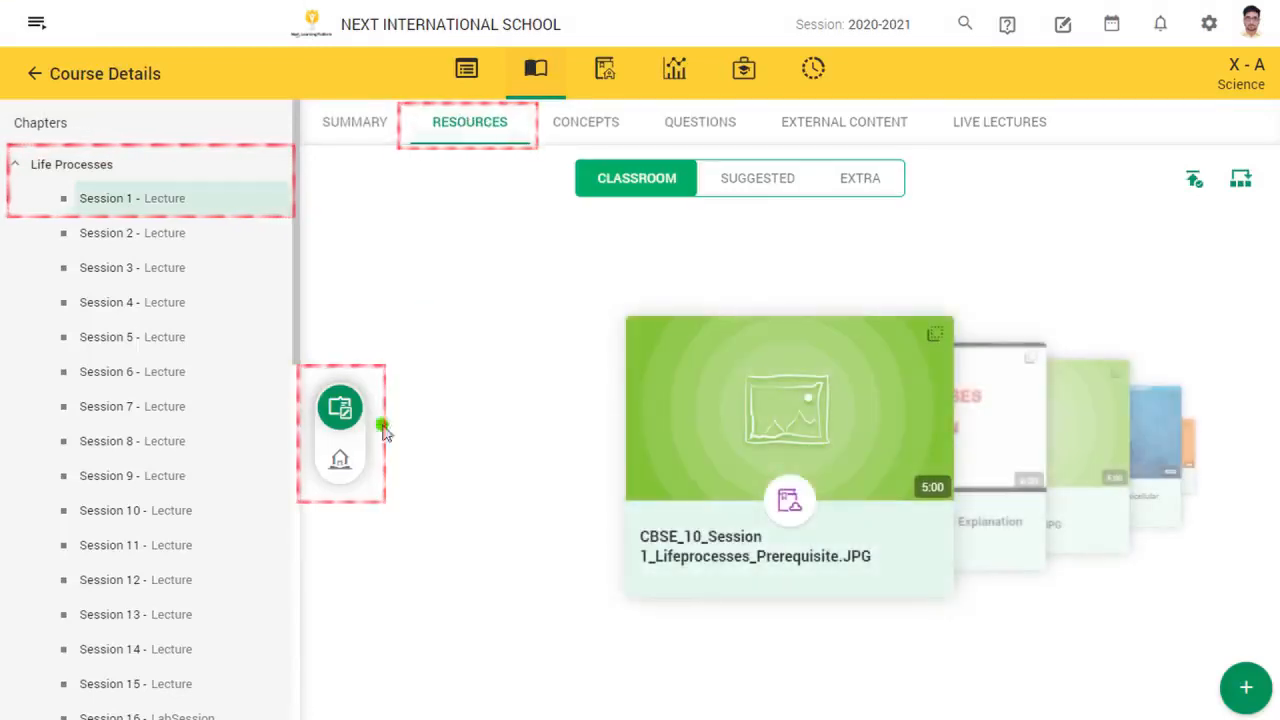